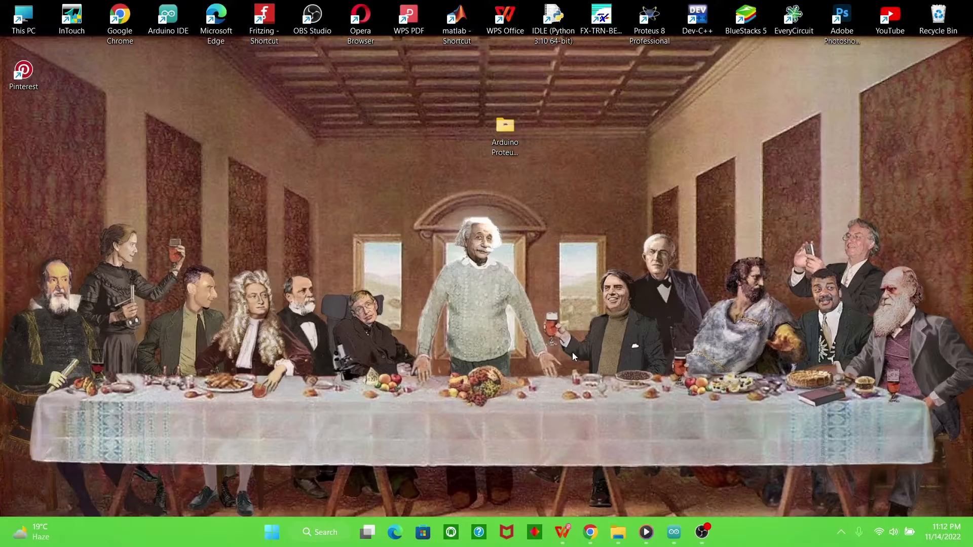
{"action": "mouse_move", "coordinate": [459, 320]}
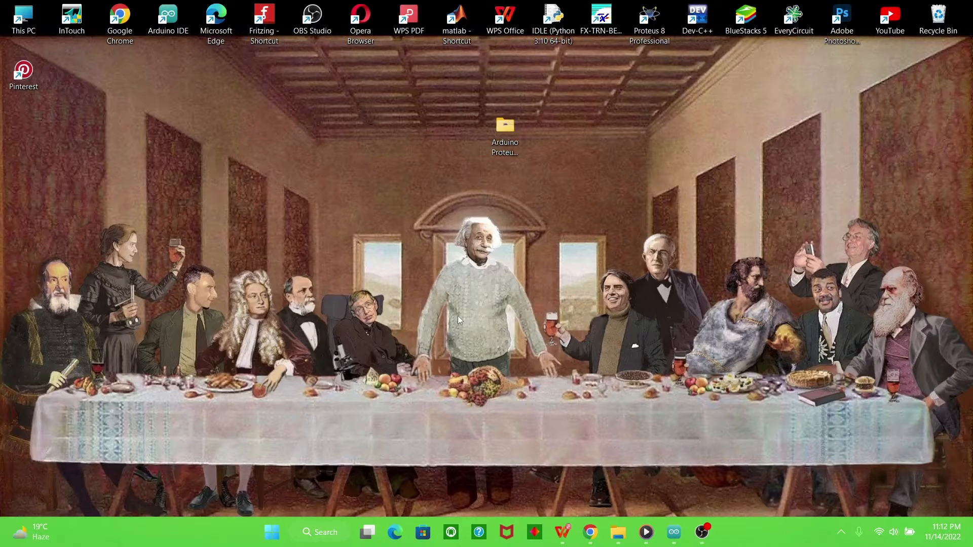
{"action": "mouse_move", "coordinate": [459, 318]}
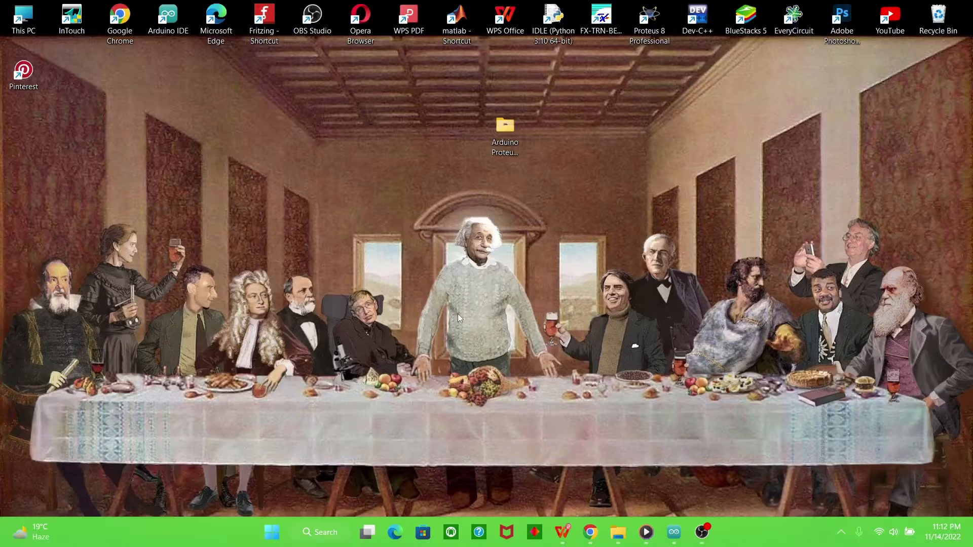
{"action": "mouse_move", "coordinate": [726, 108]}
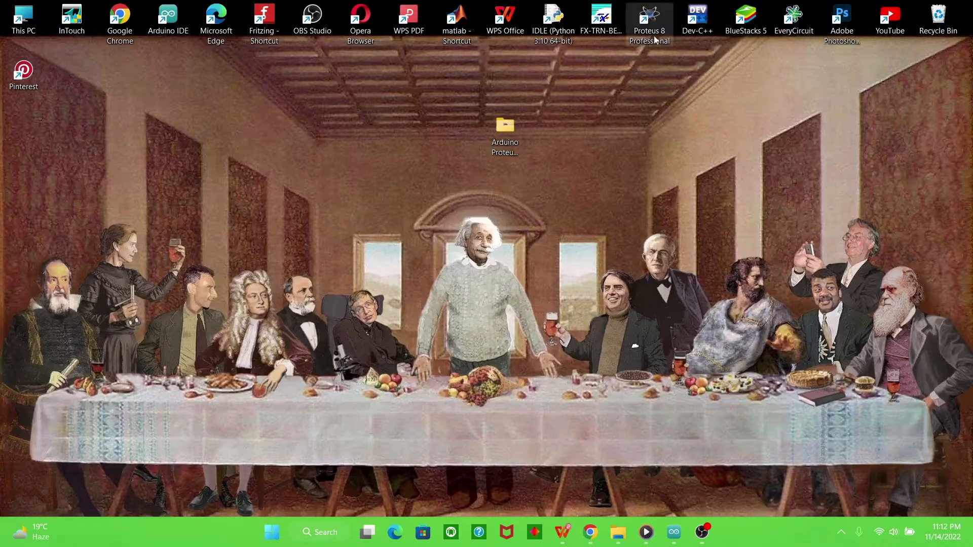
- Launch Proteus 8 Professional and add the ARDUINO UNO from a Pick Devices search
{"action": "double_click", "coordinate": [650, 18]}
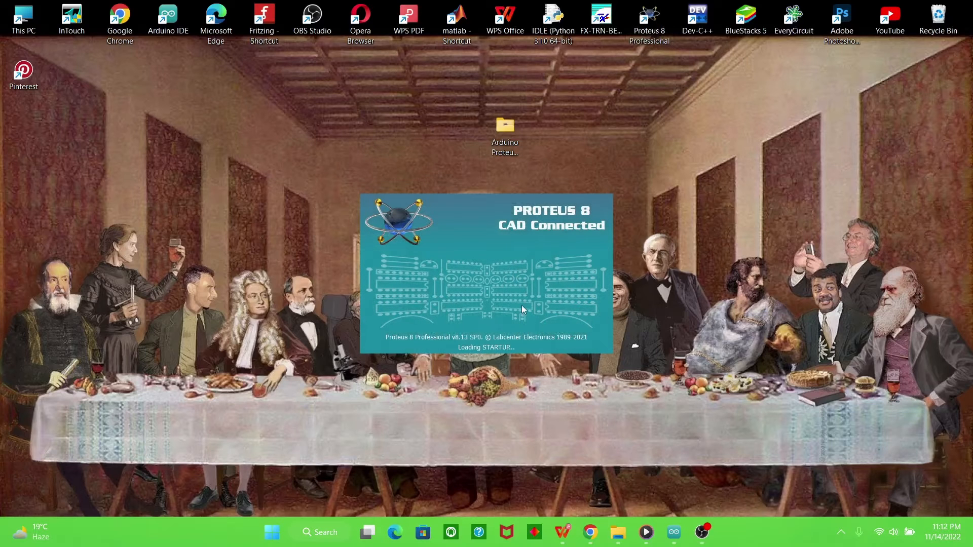
{"action": "mouse_move", "coordinate": [490, 296]}
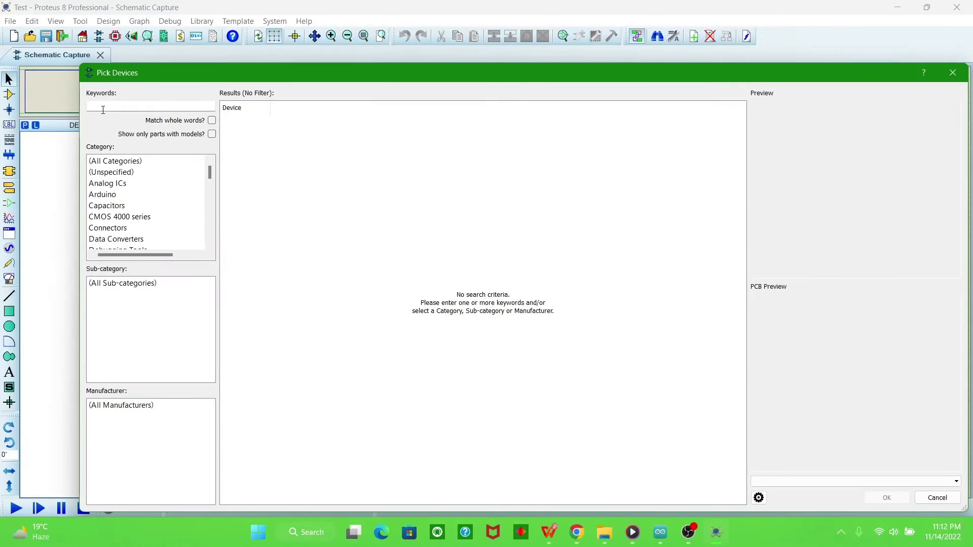
{"action": "type", "text": "ard"}
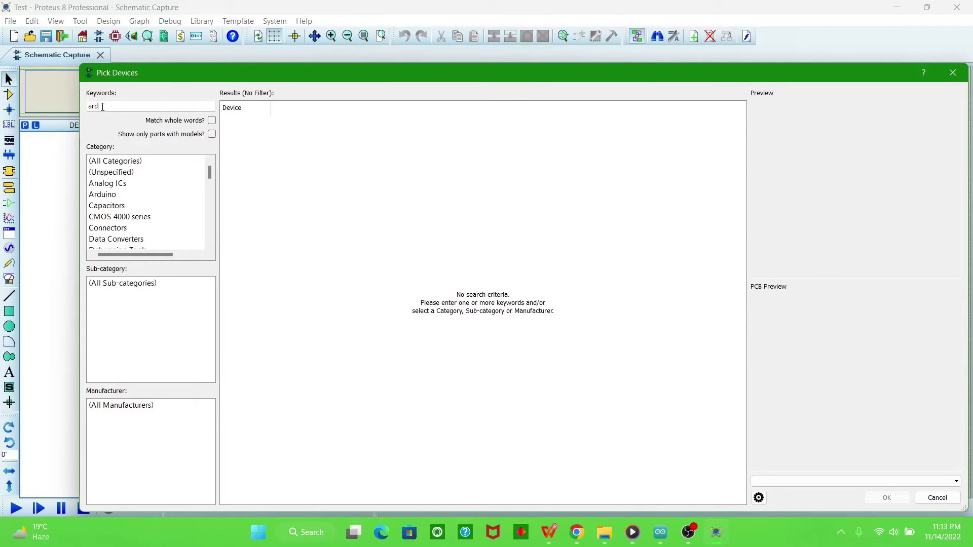
{"action": "type", "text": "uino"}
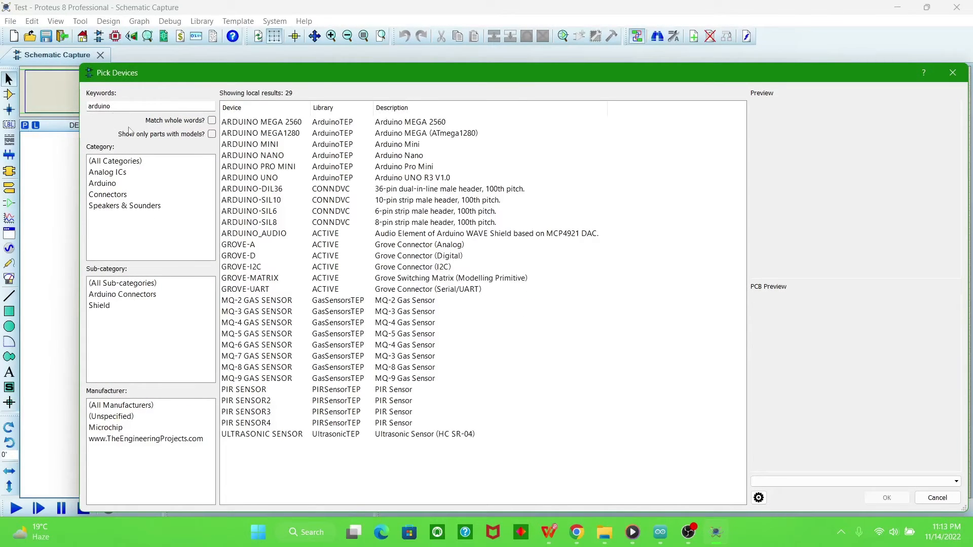
{"action": "left_click", "coordinate": [249, 177]}
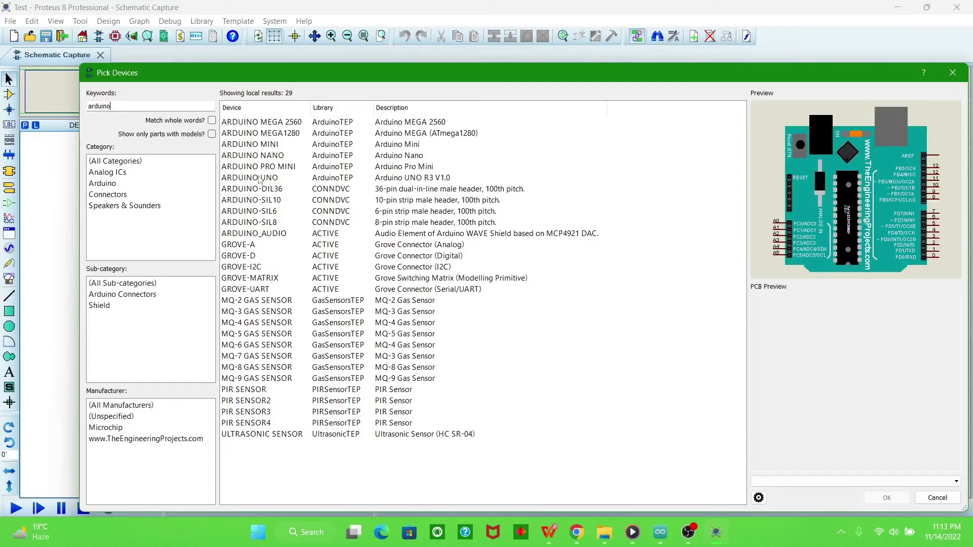
{"action": "left_click", "coordinate": [249, 178]}
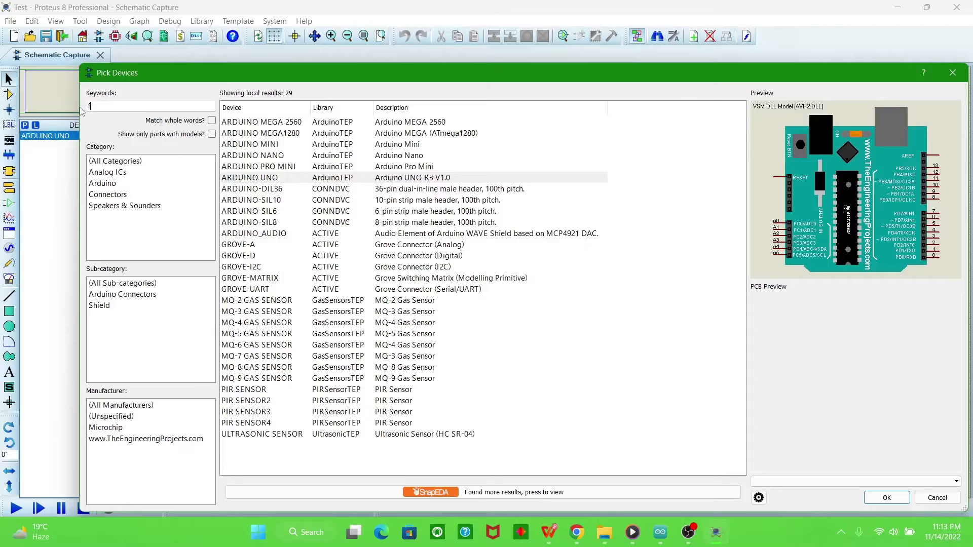
- Add the FLEX SENSOR, LED-RED and RES devices, then close the picker
{"action": "type", "text": "lex sensor"}
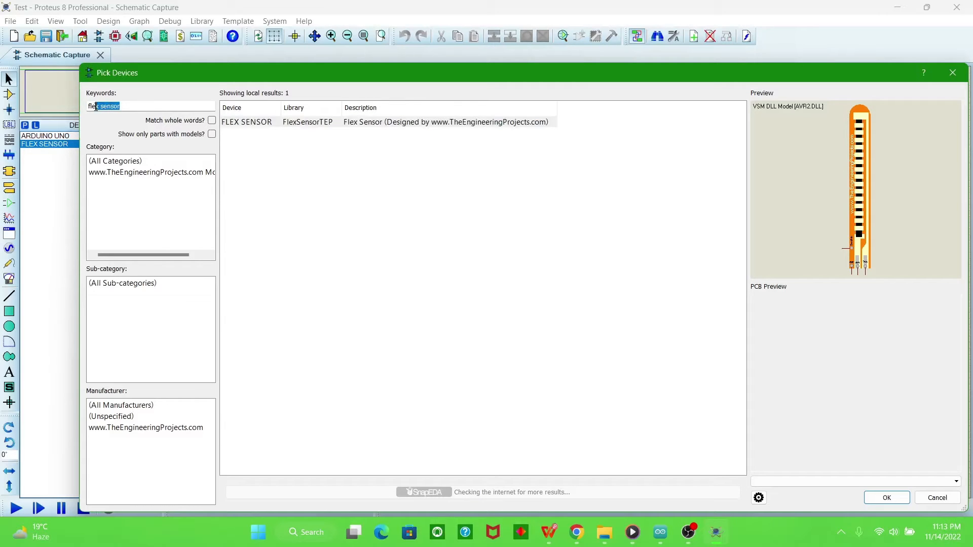
{"action": "type", "text": "led"}
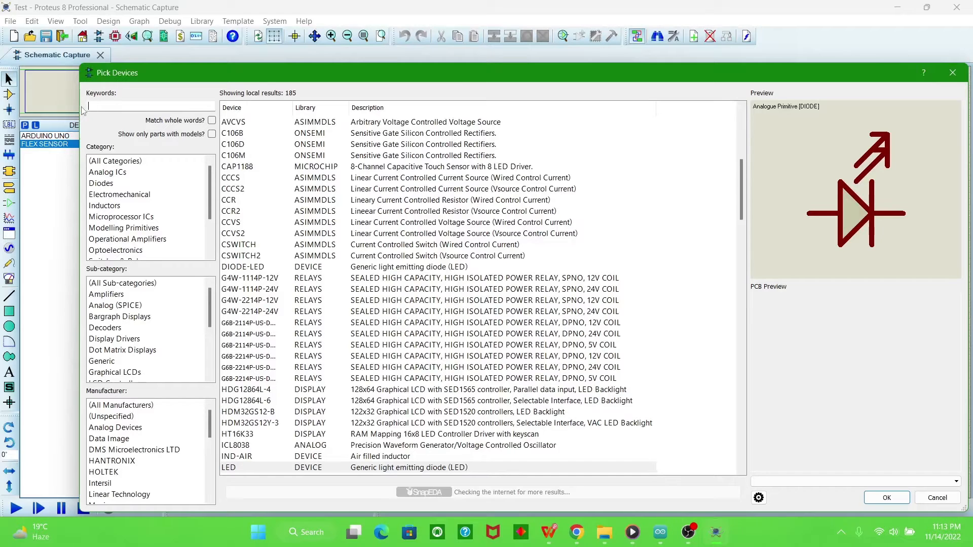
{"action": "type", "text": "red"}
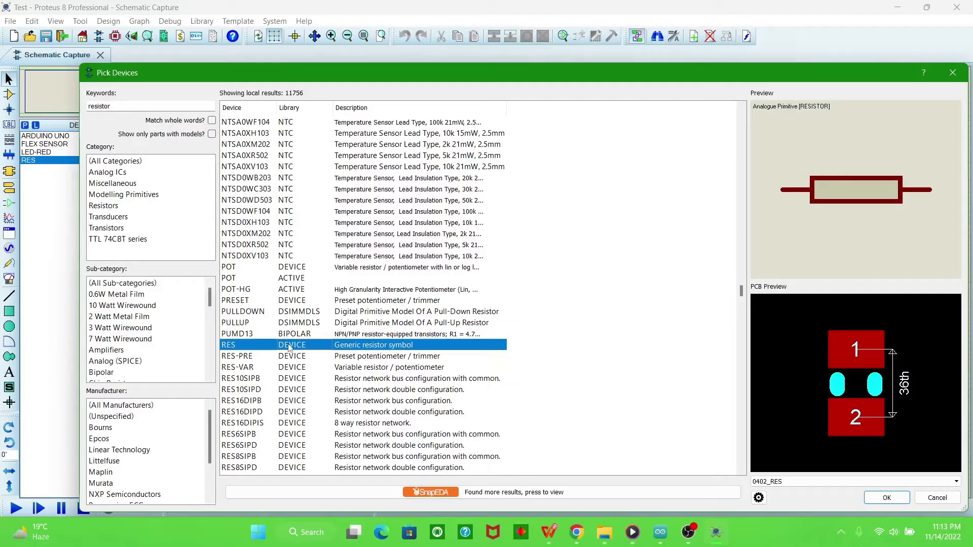
{"action": "left_click", "coordinate": [886, 497]}
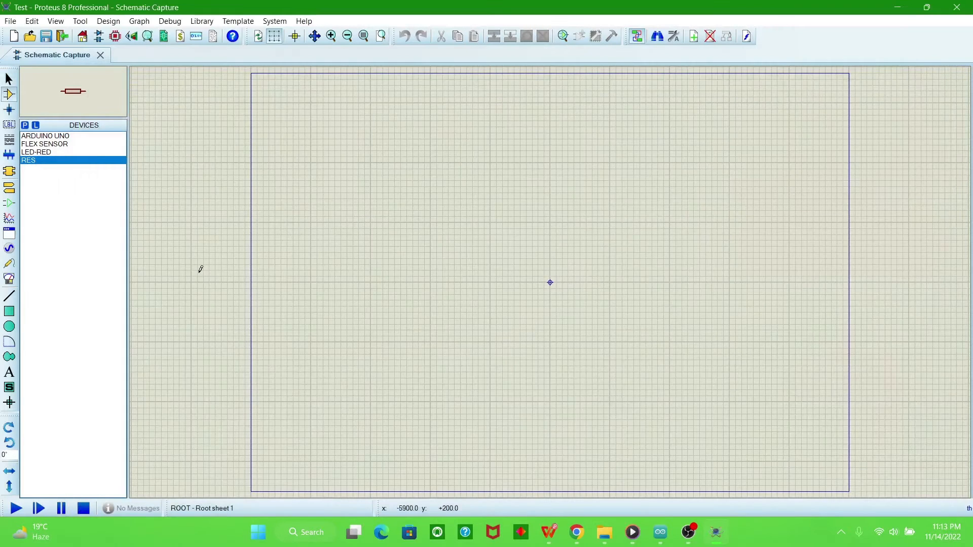
- Place the Arduino UNO and the flex sensor on the schematic sheet
{"action": "left_click", "coordinate": [45, 135]}
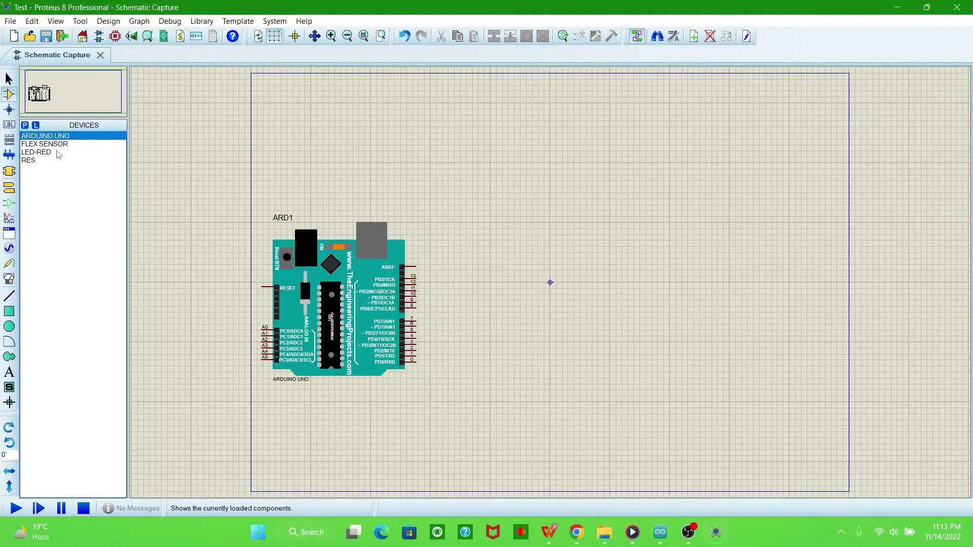
{"action": "left_click", "coordinate": [44, 144]}
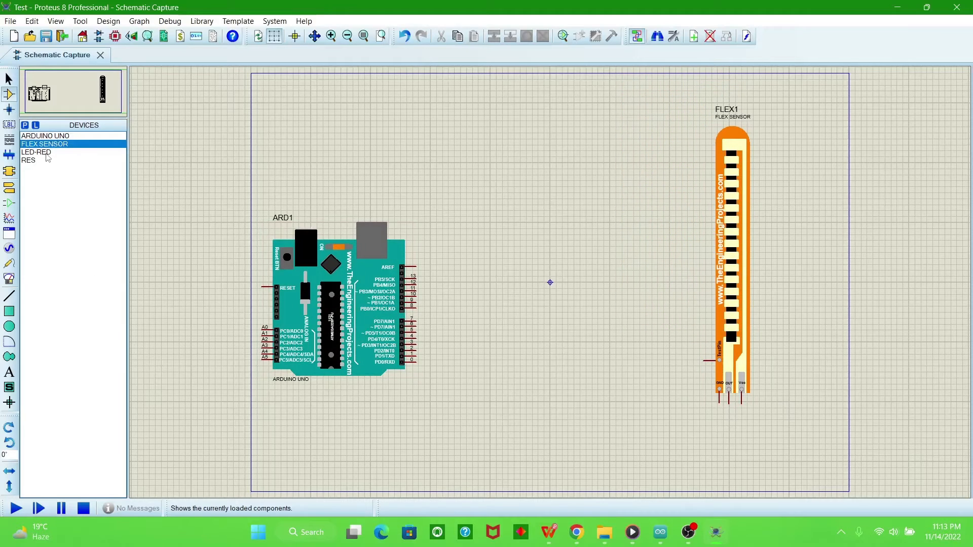
{"action": "left_click", "coordinate": [36, 153]}
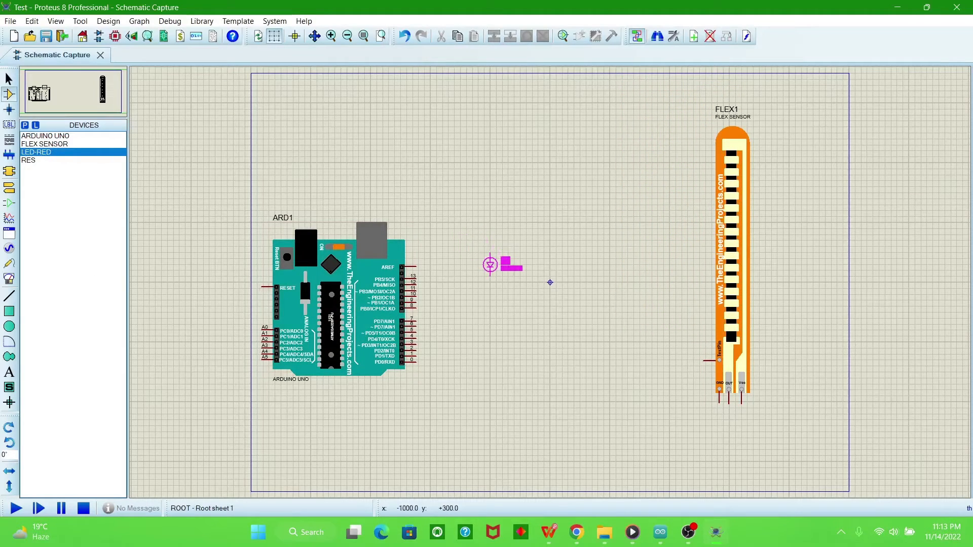
{"action": "right_click", "coordinate": [490, 264]}
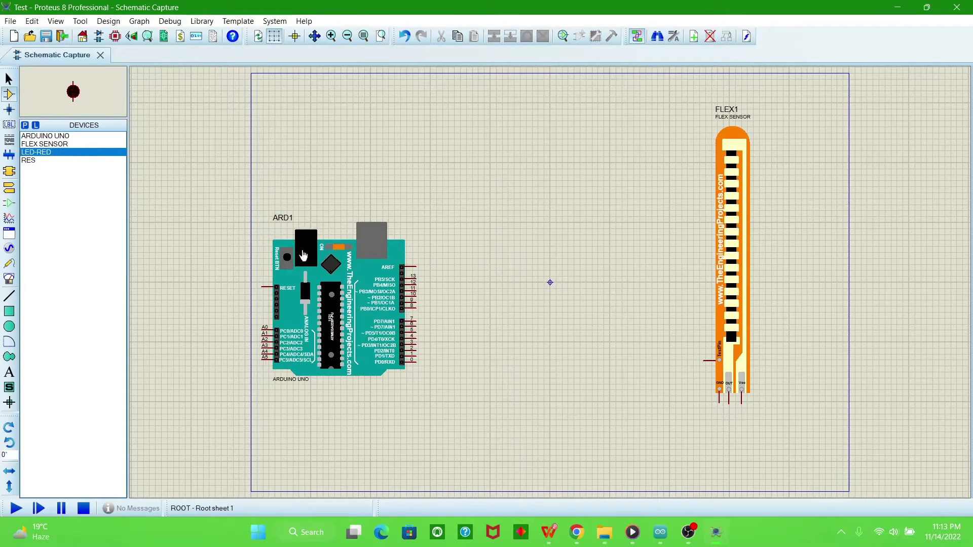
- Place the red LED between the board and sensor, rotated anti-clockwise
{"action": "left_click", "coordinate": [504, 276]}
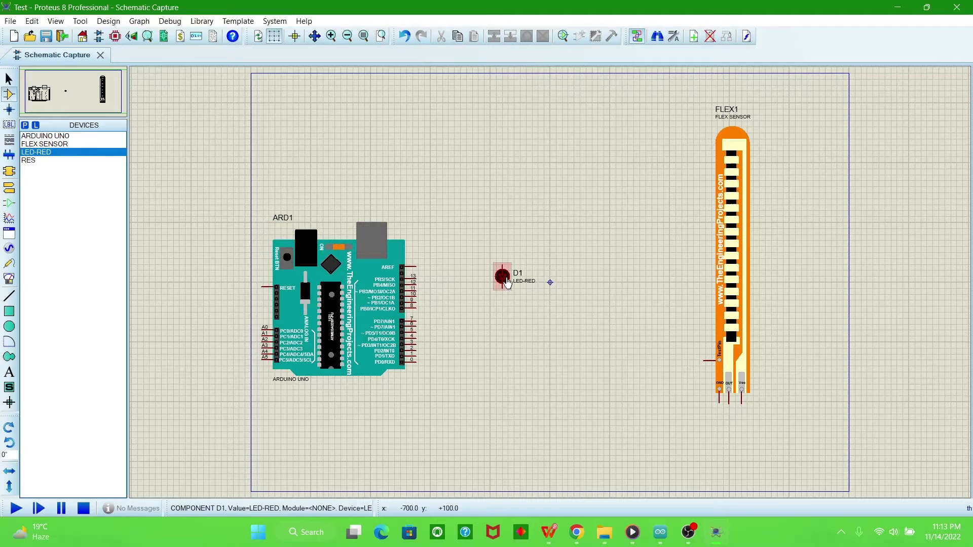
{"action": "right_click", "coordinate": [502, 276]}
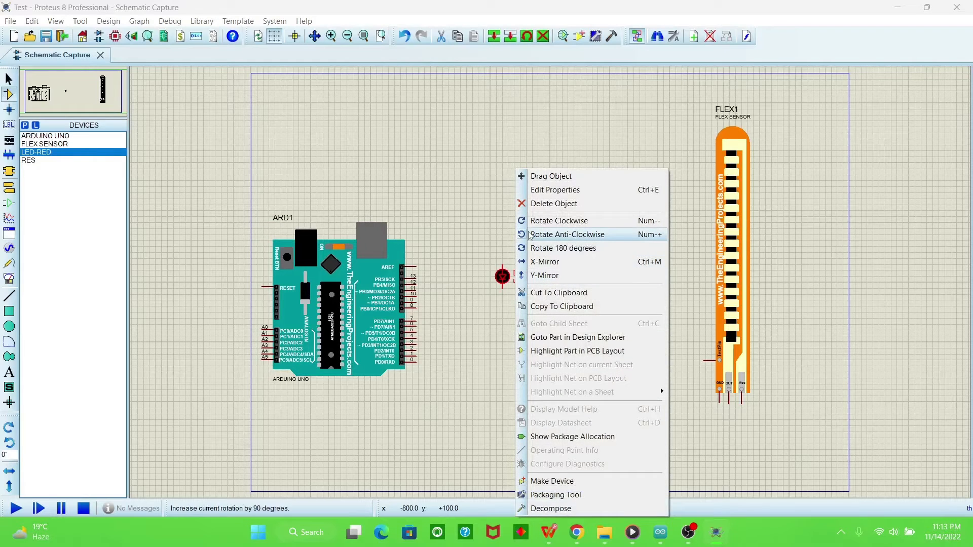
{"action": "left_click", "coordinate": [566, 234]}
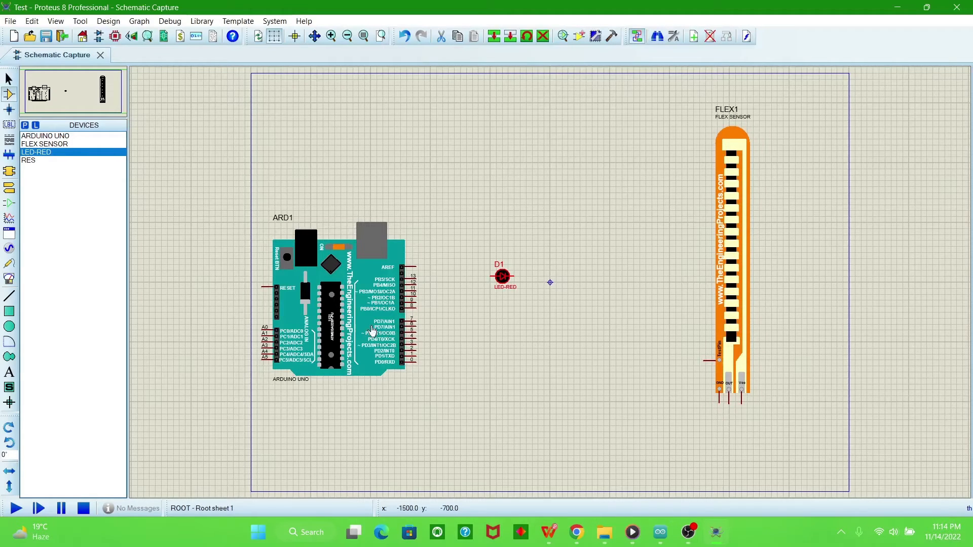
{"action": "left_click", "coordinate": [338, 304]}
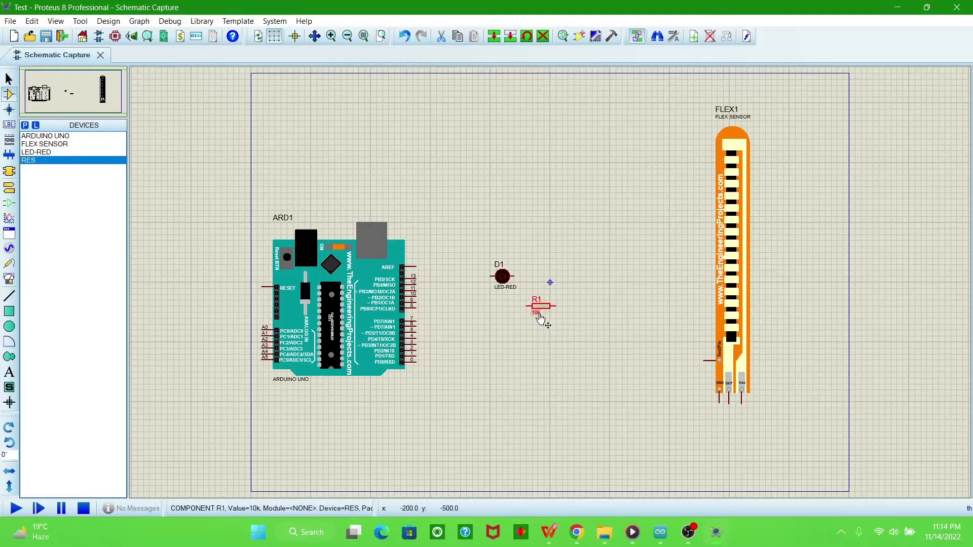
- Place resistor R1 right of LED D1 and change its resistance to 100
{"action": "left_click", "coordinate": [537, 306]}
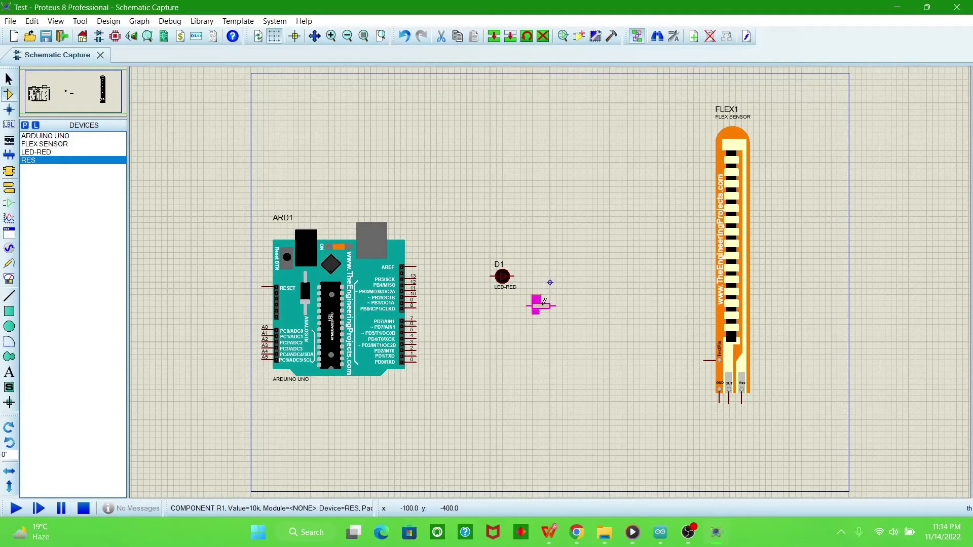
{"action": "left_click", "coordinate": [538, 307]}
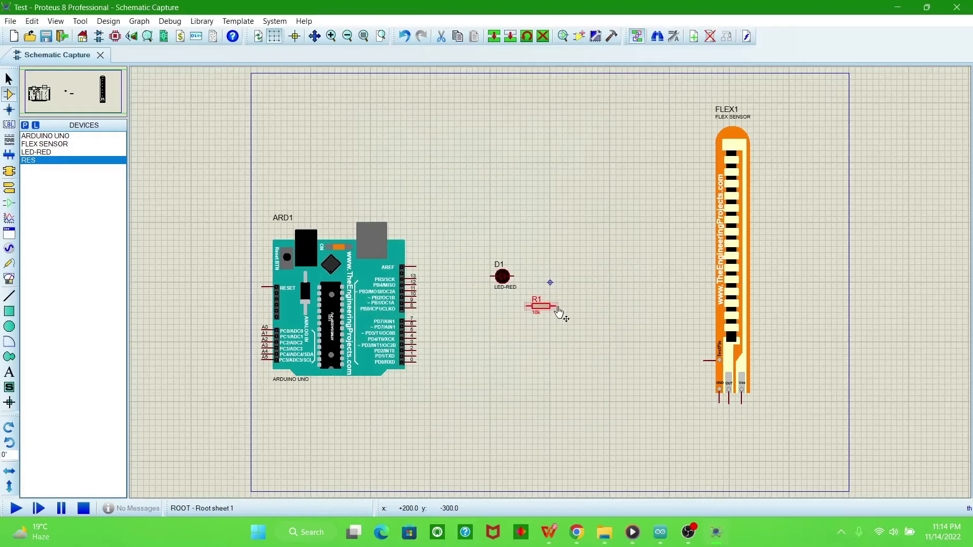
{"action": "double_click", "coordinate": [537, 308]}
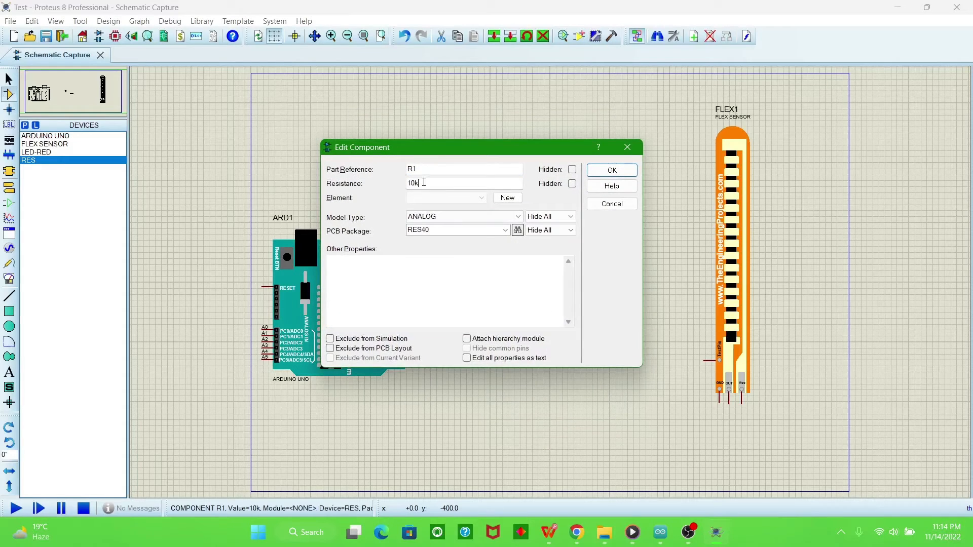
{"action": "type", "text": "100"}
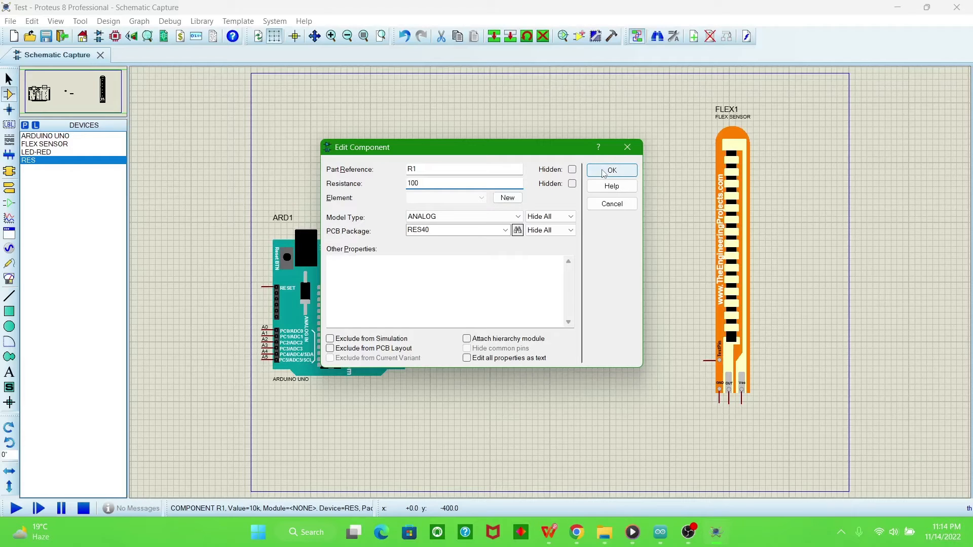
{"action": "left_click", "coordinate": [611, 170]}
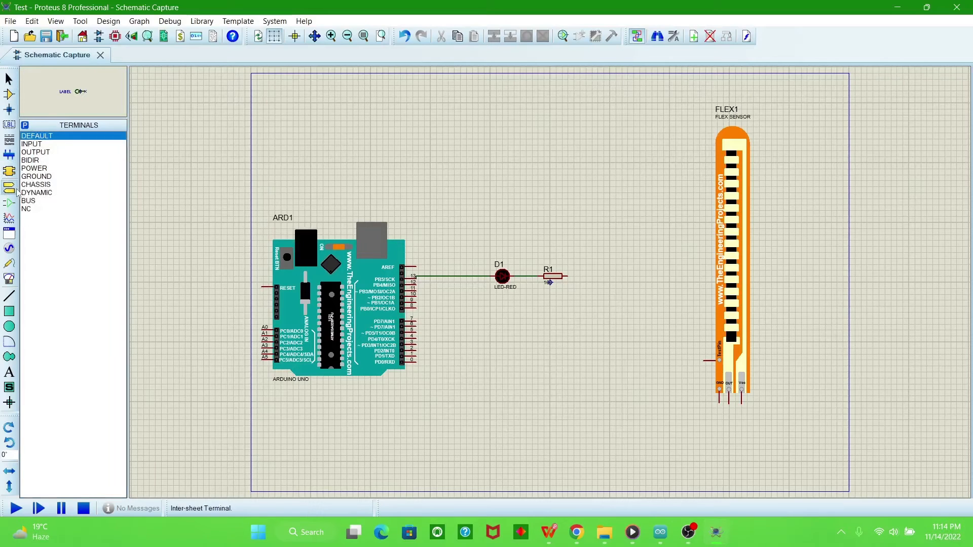
- Add GROUND terminals to R1 and the sensor's GND pin, and a POWER terminal to Vcc
{"action": "left_click", "coordinate": [36, 176]}
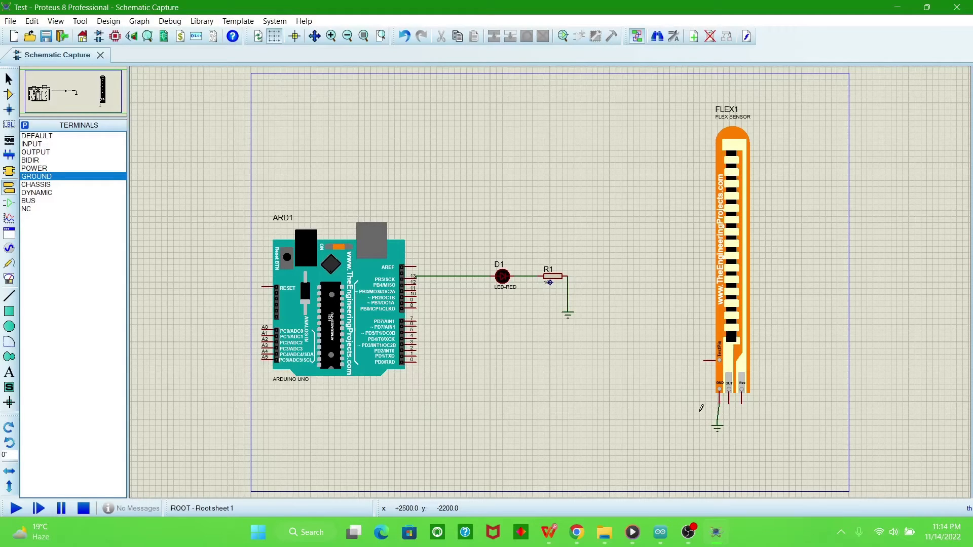
{"action": "left_click", "coordinate": [33, 169]}
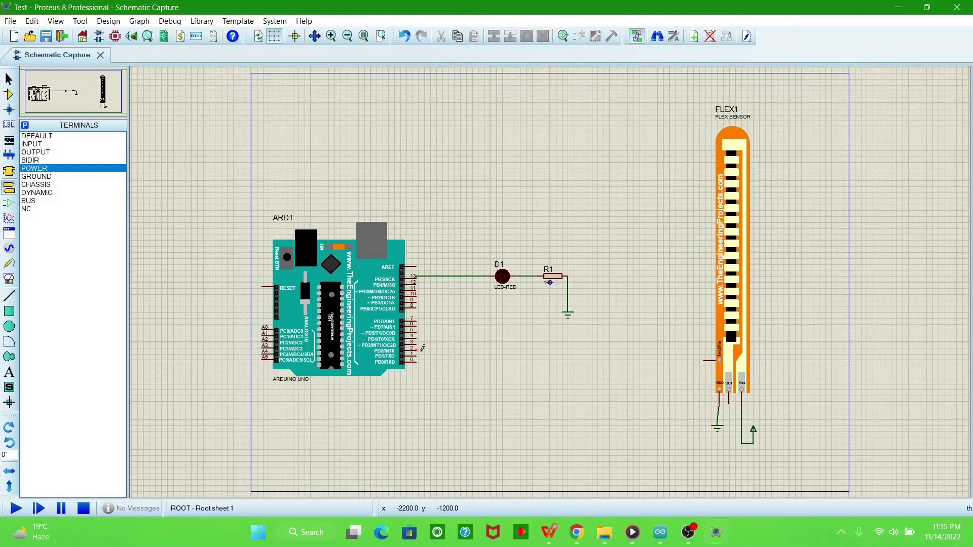
{"action": "mouse_move", "coordinate": [418, 324]}
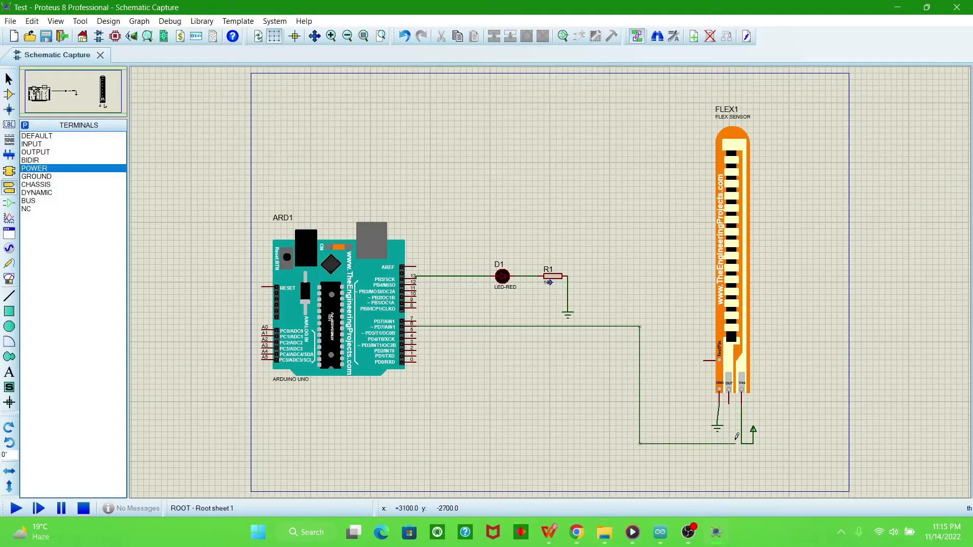
{"action": "mouse_move", "coordinate": [733, 429]}
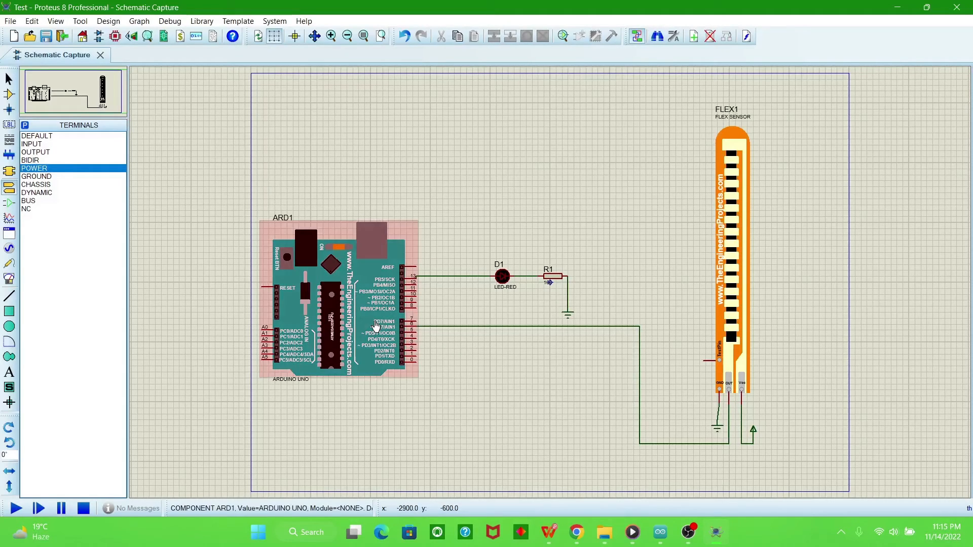
- Wire the flex sensor's OUT pin to Arduino UNO digital pin 7
{"action": "left_click", "coordinate": [635, 385]}
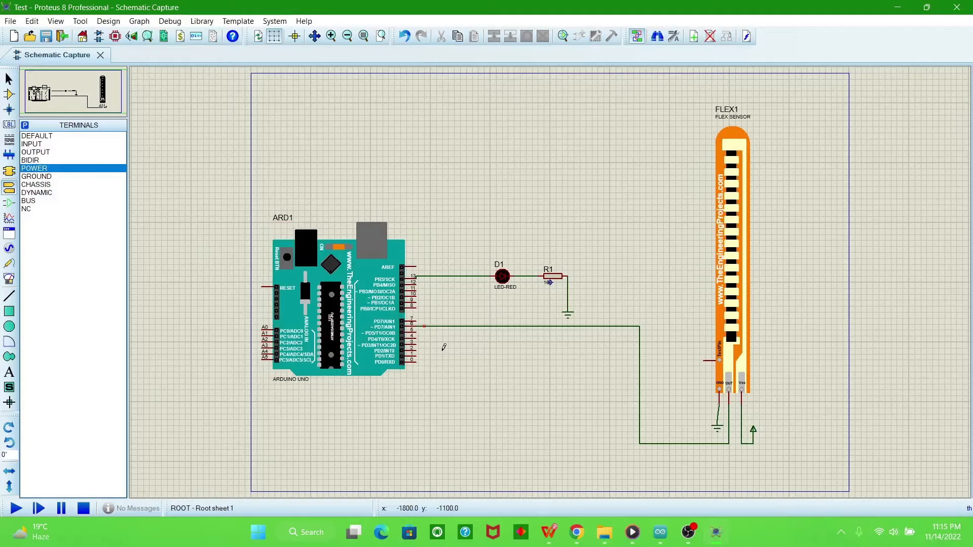
{"action": "left_click", "coordinate": [338, 298]}
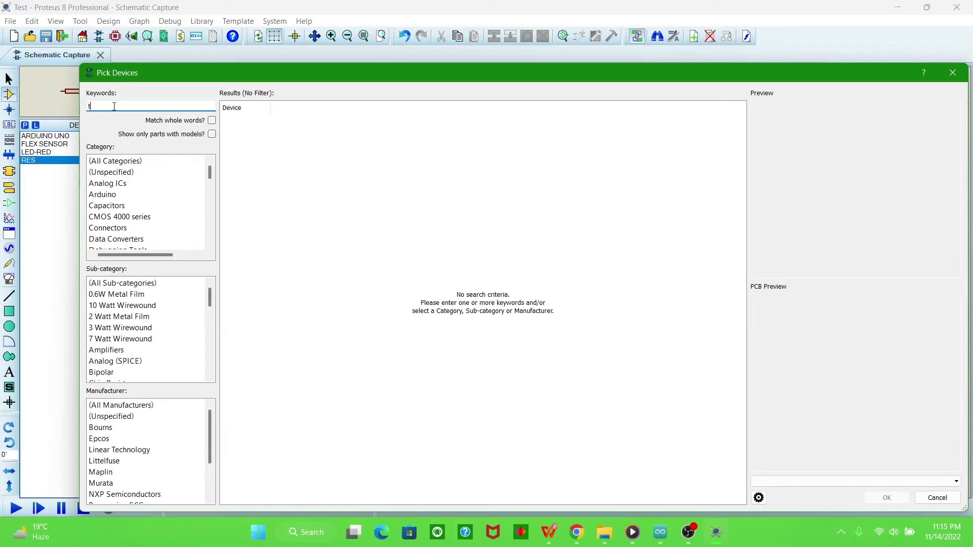
- Place a LOGICTOGGLE left of the flex sensor and wire it to the sensor's pin
{"action": "type", "text": "oggle"}
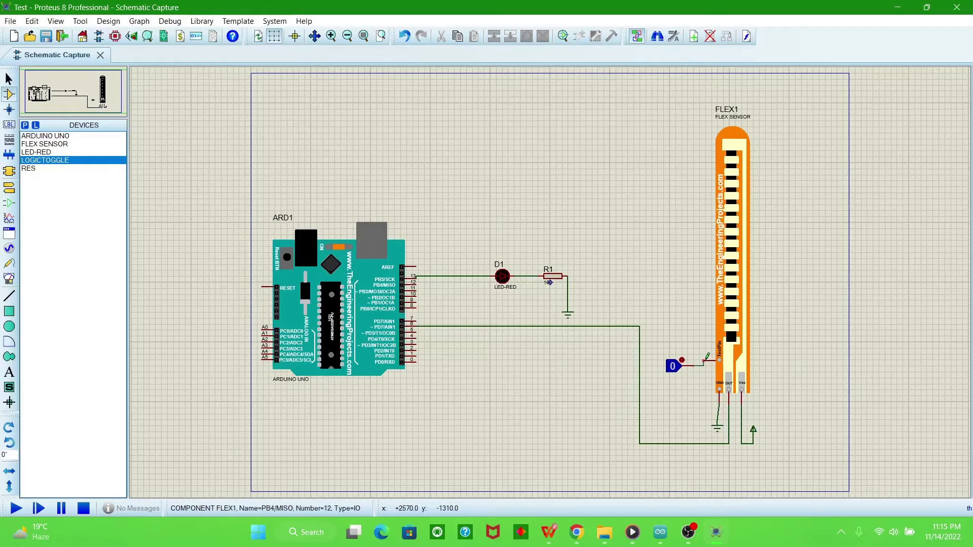
{"action": "mouse_move", "coordinate": [472, 368]}
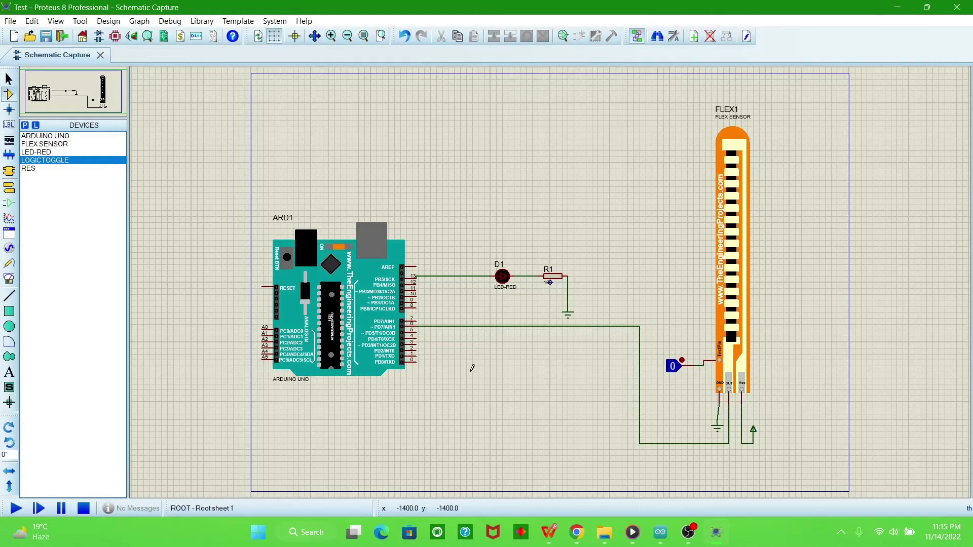
{"action": "mouse_move", "coordinate": [497, 415]}
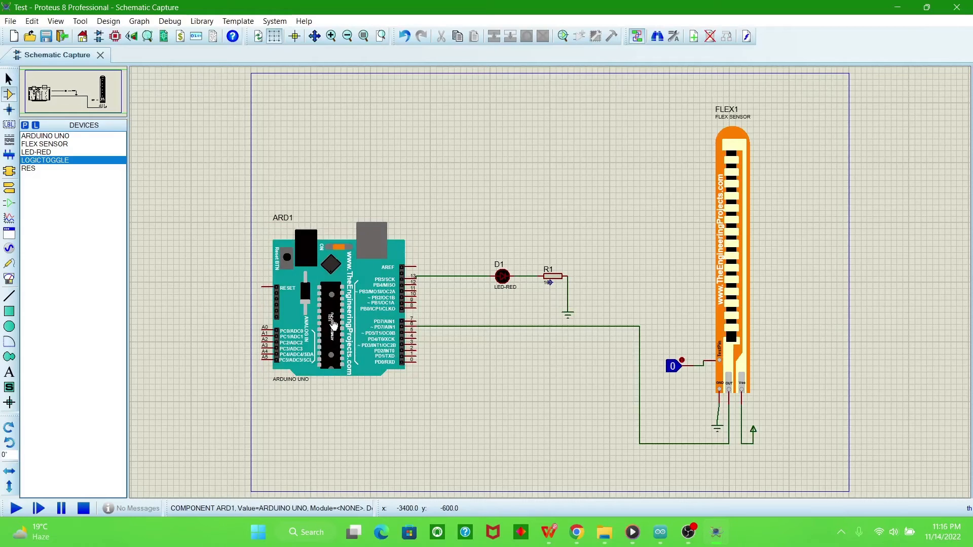
{"action": "left_click", "coordinate": [332, 304]}
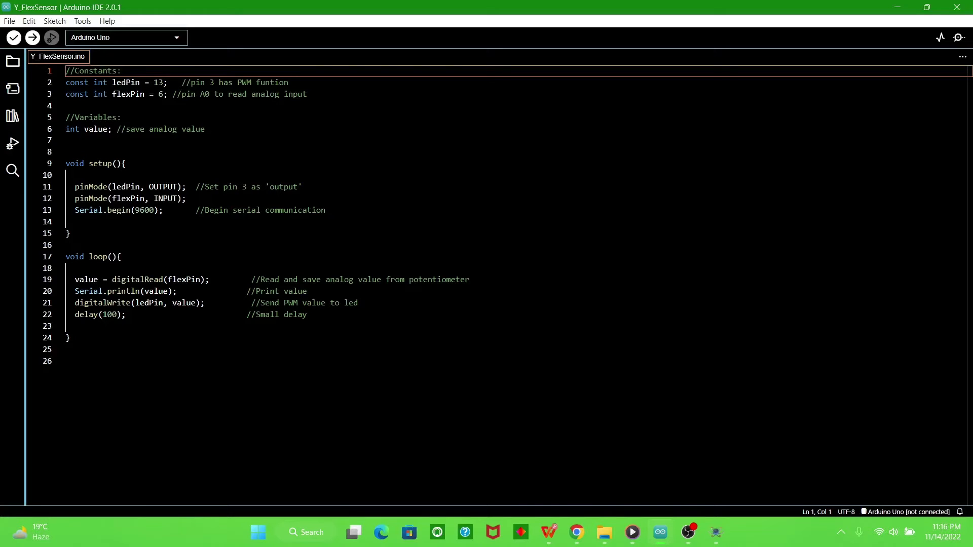
{"action": "mouse_move", "coordinate": [128, 93]}
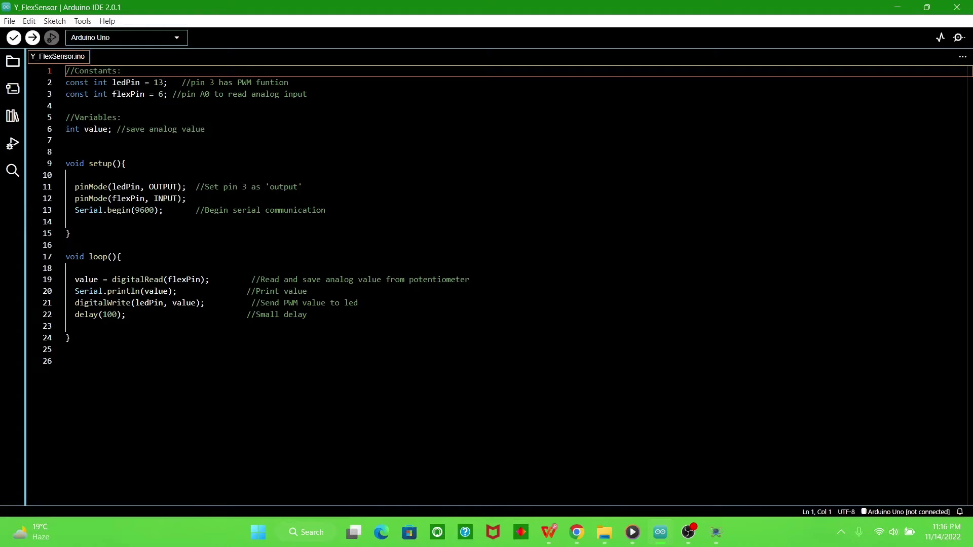
{"action": "mouse_move", "coordinate": [163, 187]}
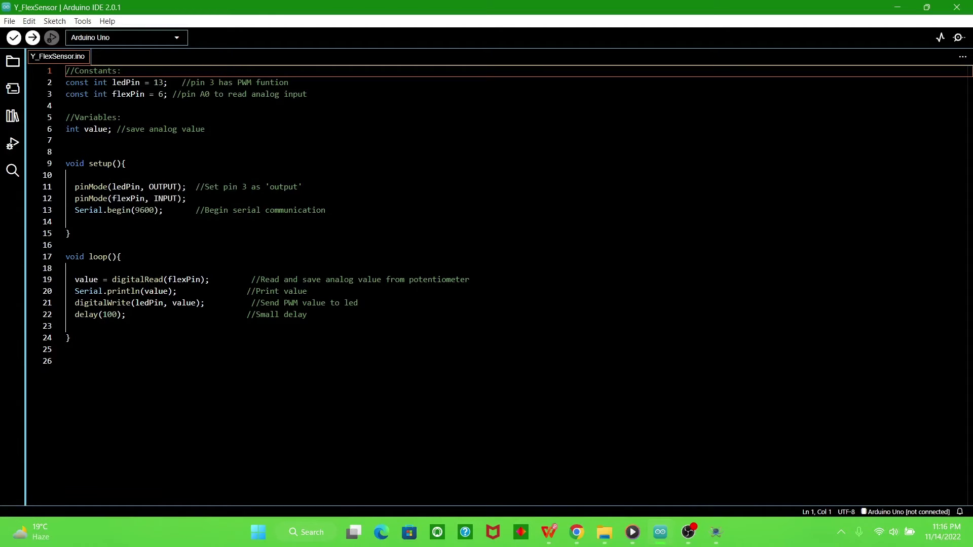
{"action": "mouse_move", "coordinate": [85, 279]}
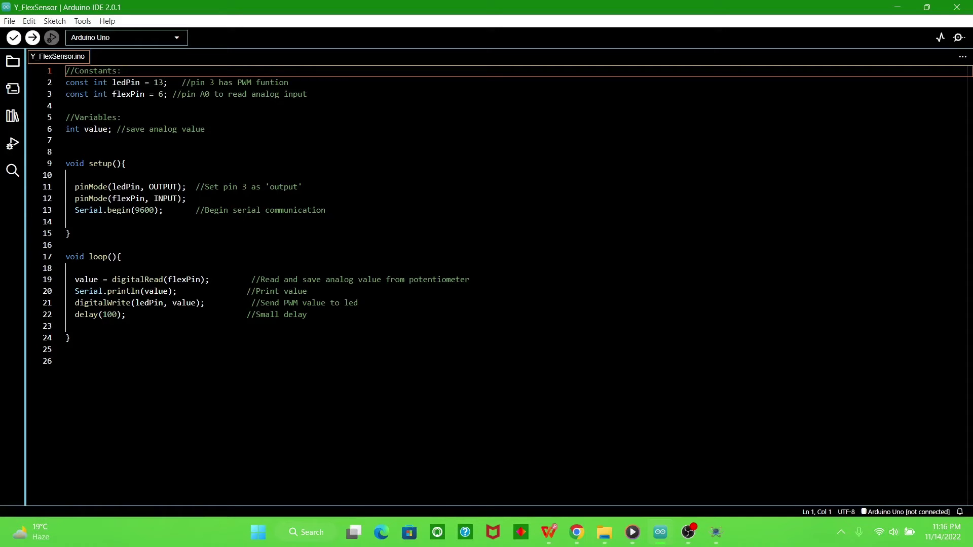
{"action": "left_click", "coordinate": [13, 37]}
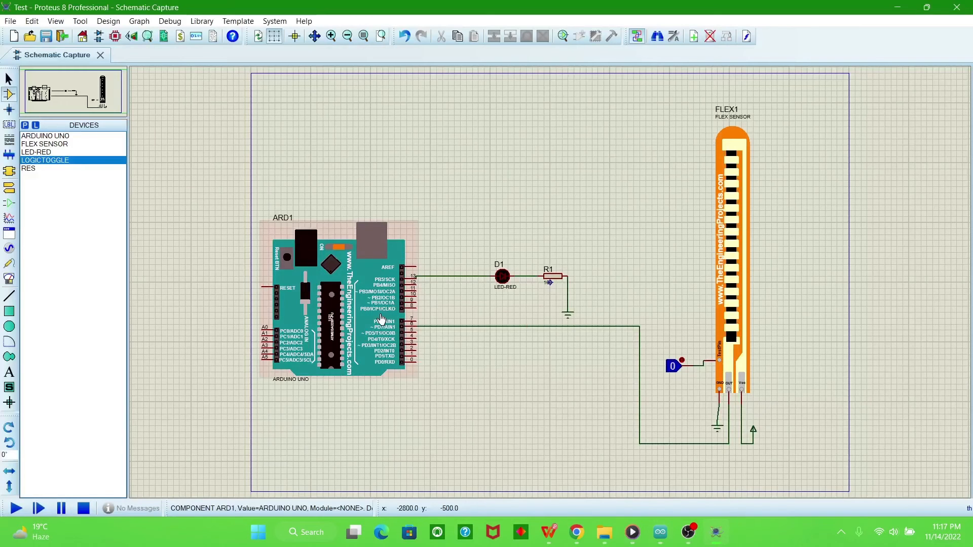
{"action": "double_click", "coordinate": [335, 298]}
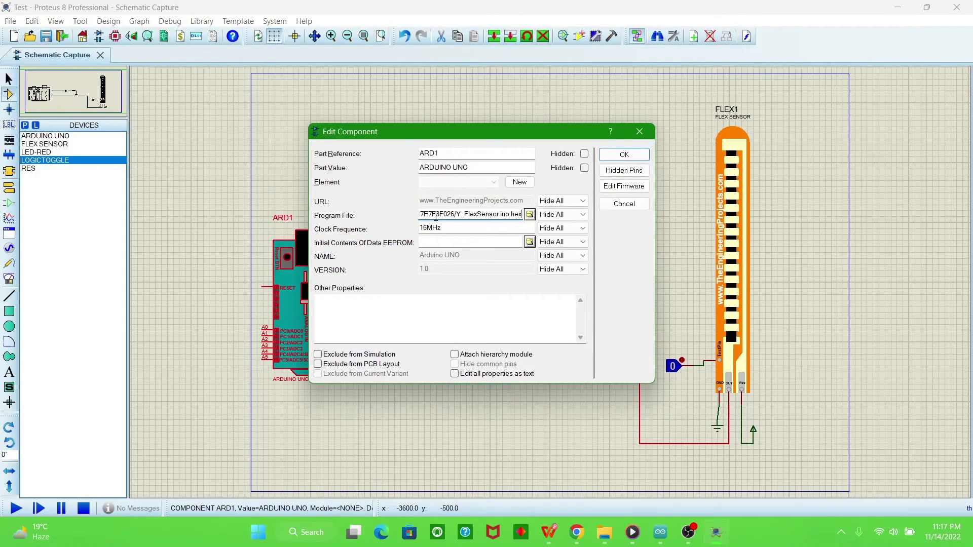
{"action": "left_click", "coordinate": [622, 154]}
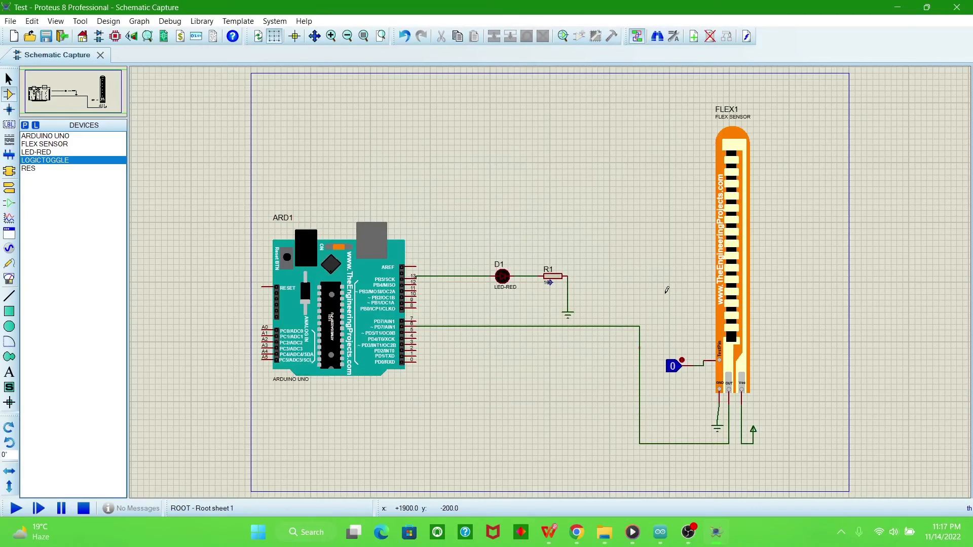
{"action": "mouse_move", "coordinate": [459, 387]}
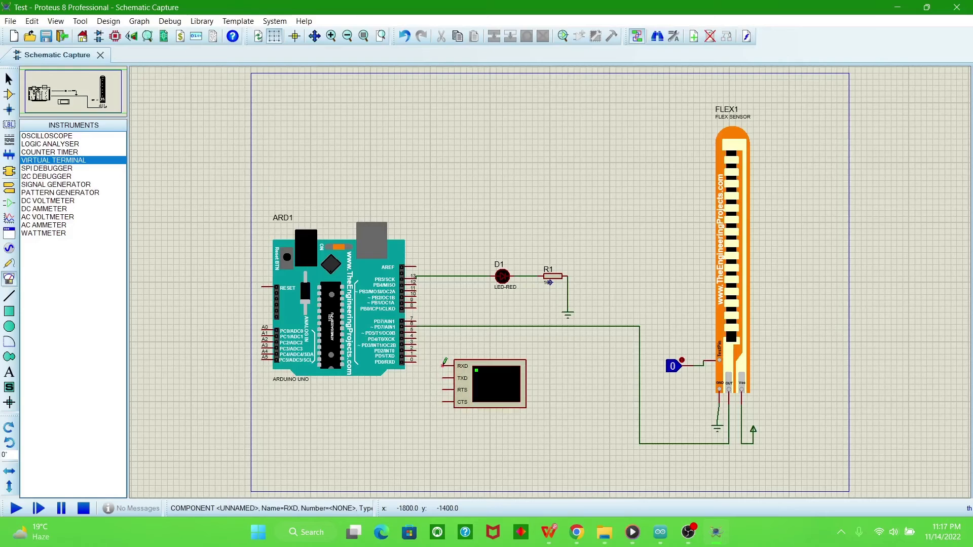
{"action": "mouse_move", "coordinate": [442, 360]}
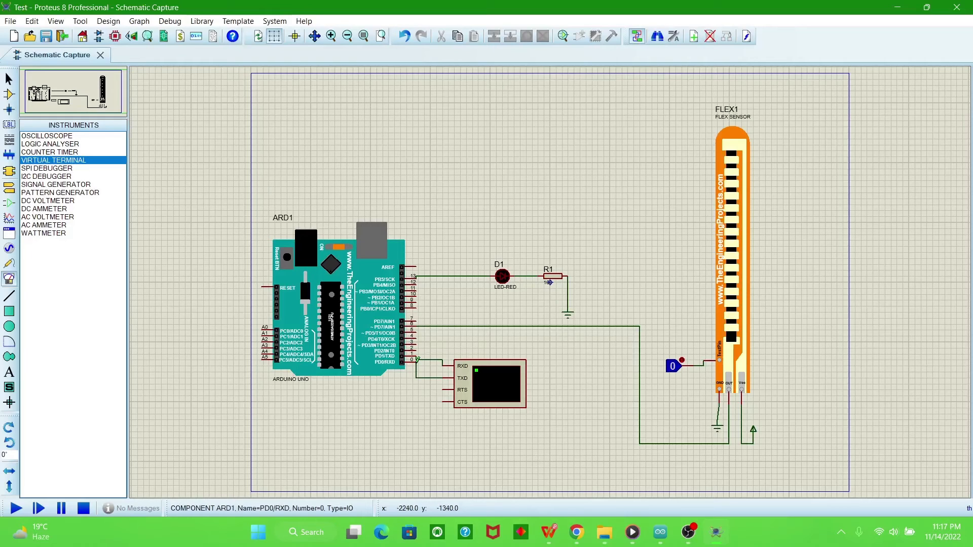
- Place a VIRTUAL TERMINAL under the Arduino and wire its RXD/TXD to TX/RX
{"action": "left_click", "coordinate": [484, 383]}
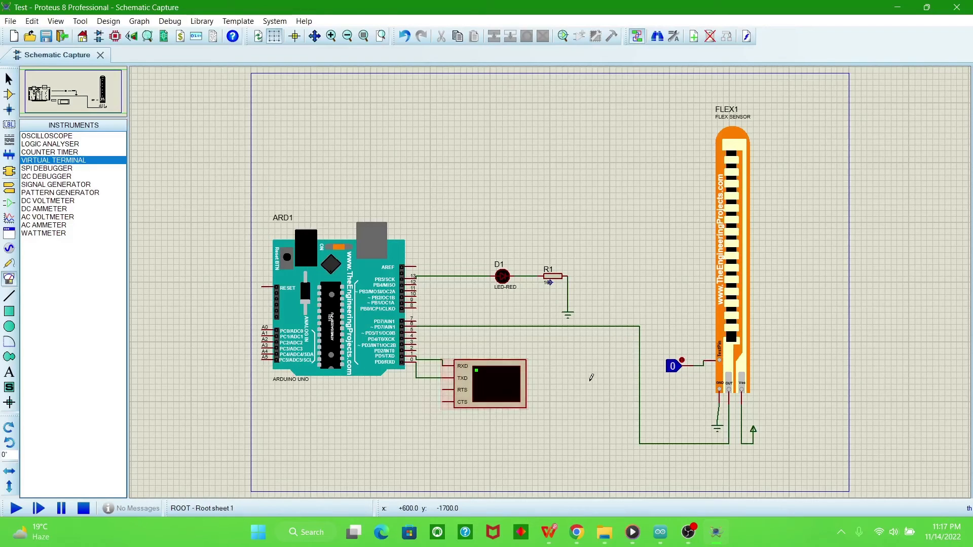
{"action": "left_click", "coordinate": [481, 385]}
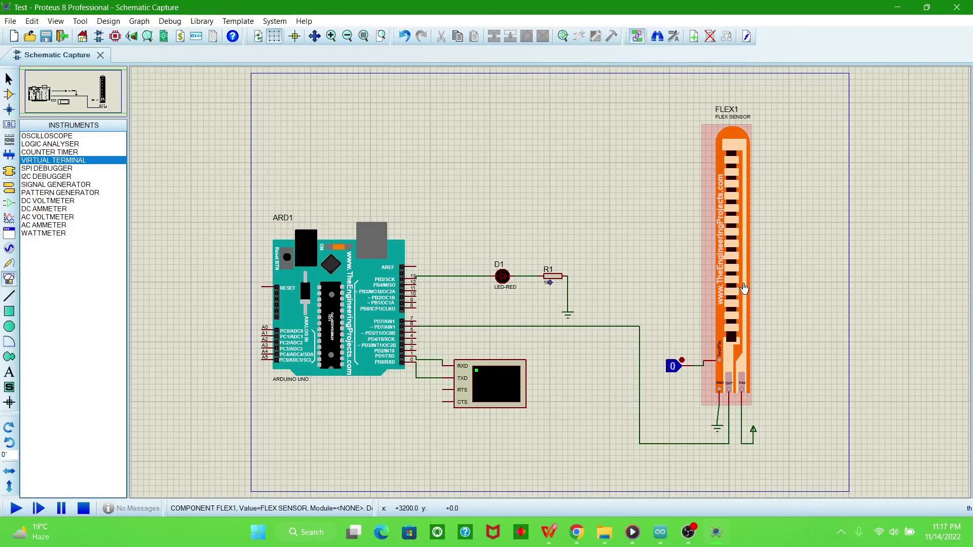
{"action": "mouse_move", "coordinate": [749, 261]}
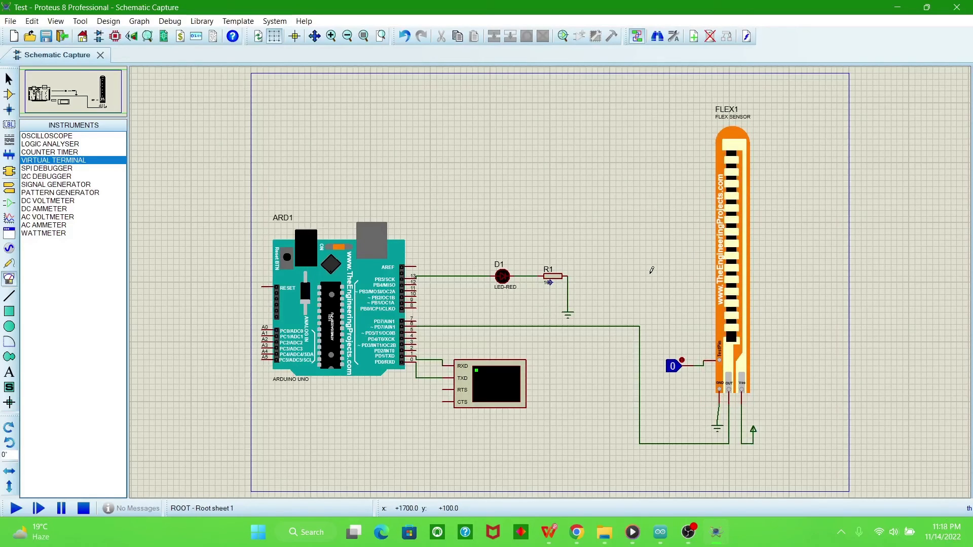
{"action": "mouse_move", "coordinate": [672, 261]}
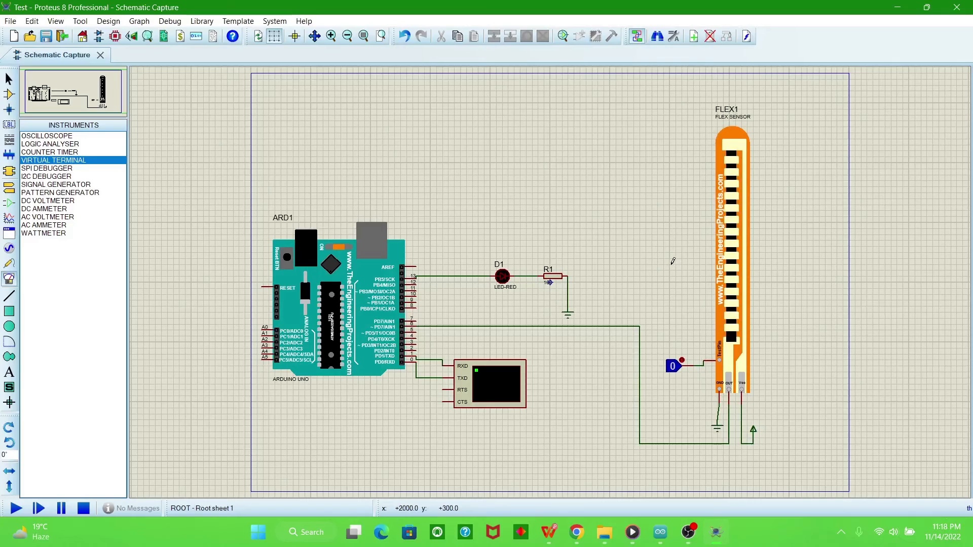
{"action": "left_click", "coordinate": [731, 267]}
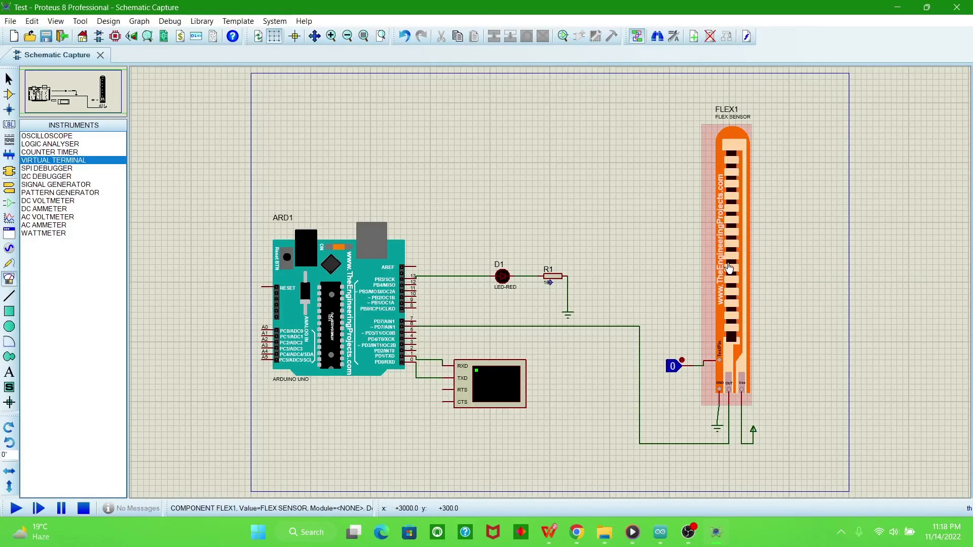
{"action": "mouse_move", "coordinate": [730, 252]}
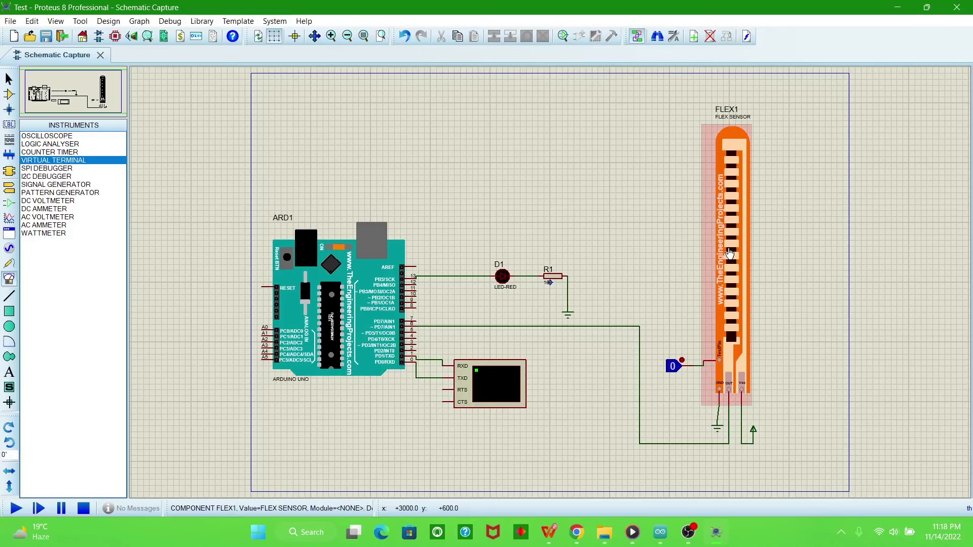
- Set FLEX1's Program File property to FlexSensorTEP.HEX
{"action": "double_click", "coordinate": [726, 261]}
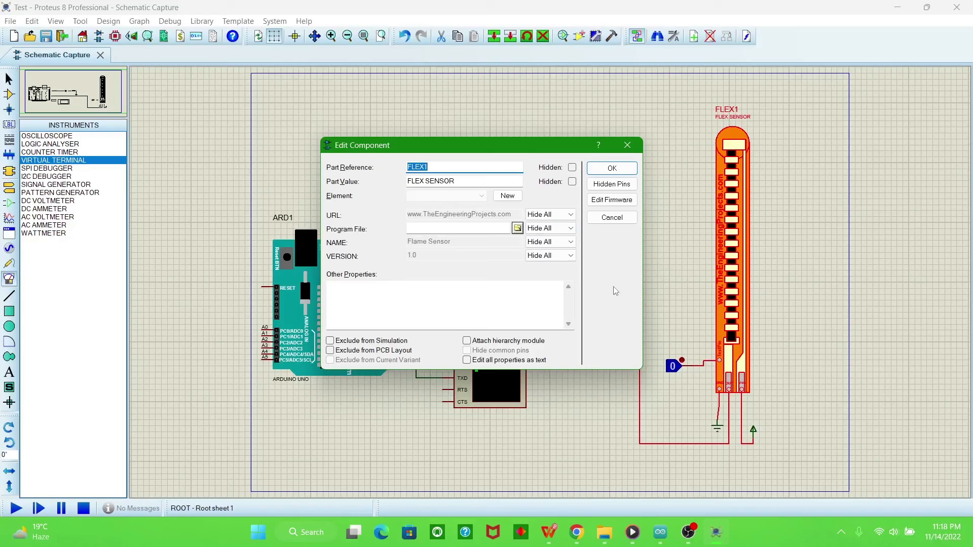
{"action": "mouse_move", "coordinate": [737, 268]}
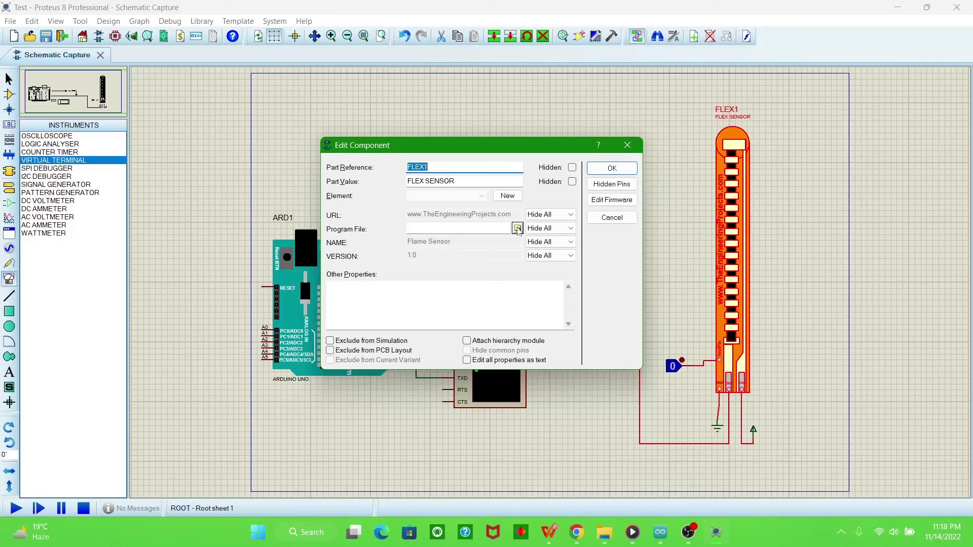
{"action": "left_click", "coordinate": [517, 229]}
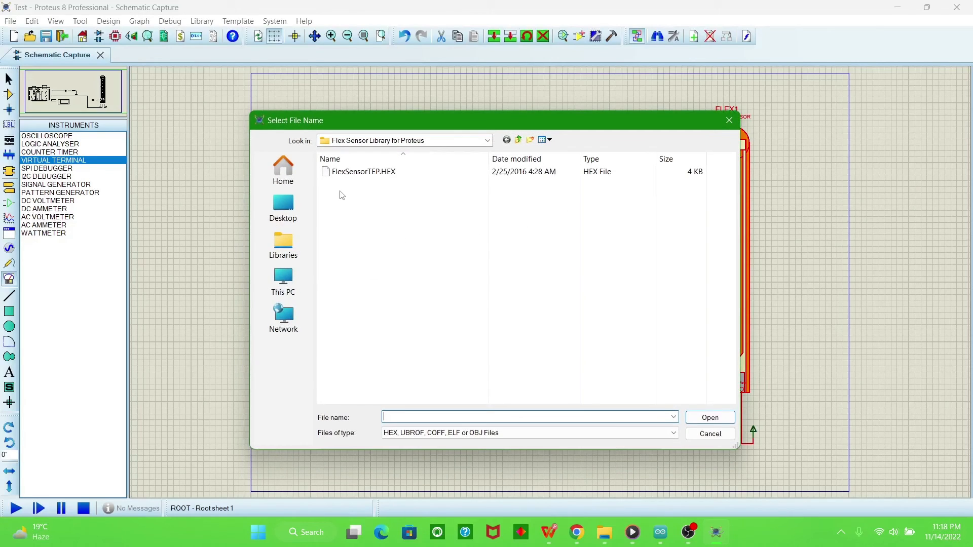
{"action": "mouse_move", "coordinate": [332, 226]}
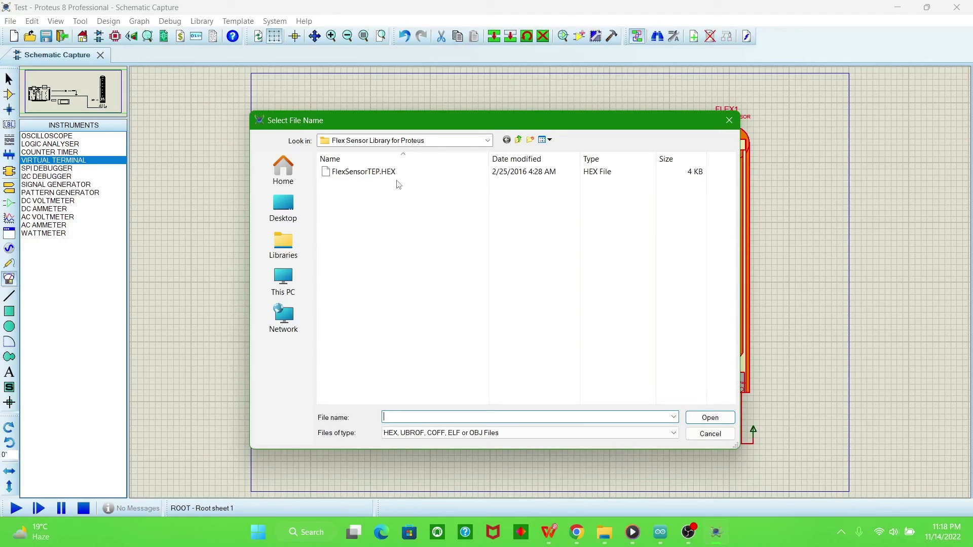
{"action": "left_click", "coordinate": [362, 171]}
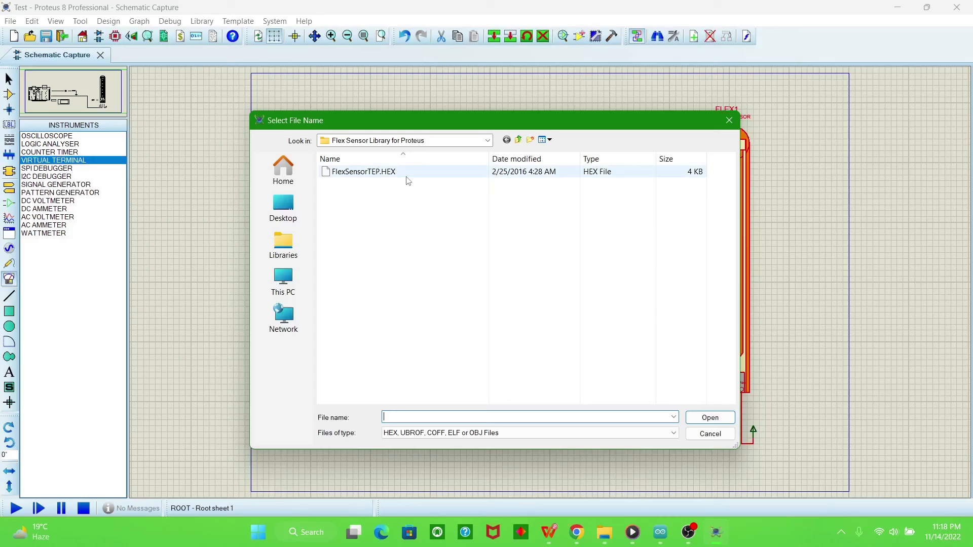
{"action": "left_click", "coordinate": [363, 172]}
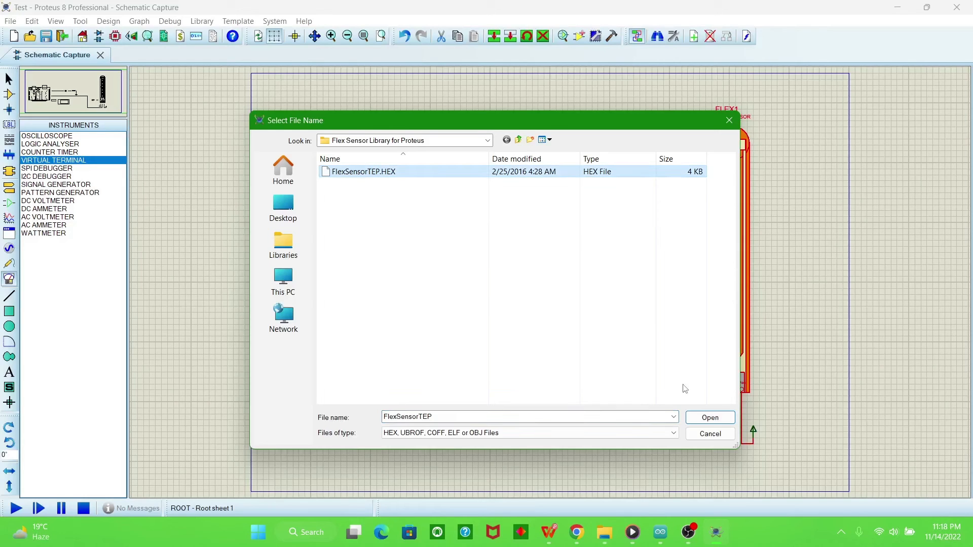
{"action": "left_click", "coordinate": [710, 417]}
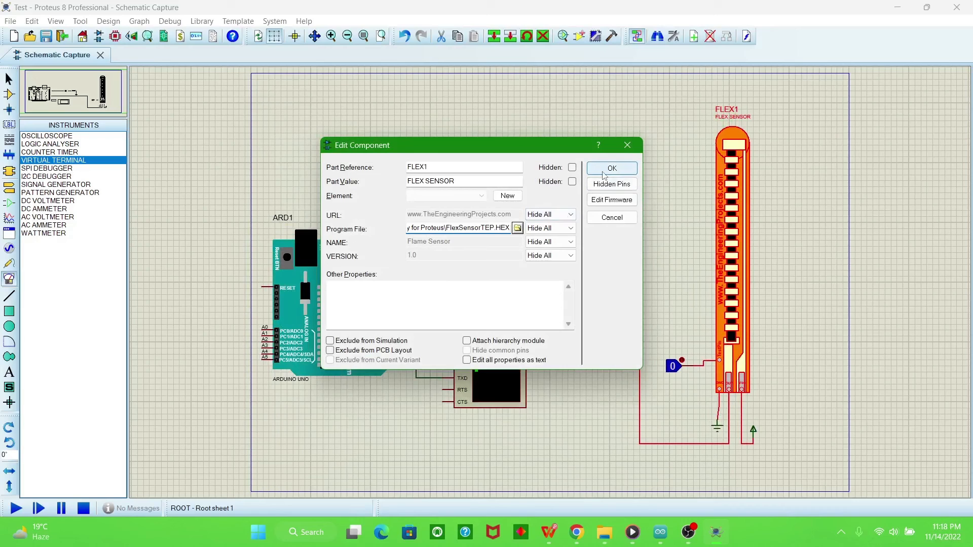
{"action": "left_click", "coordinate": [611, 168]}
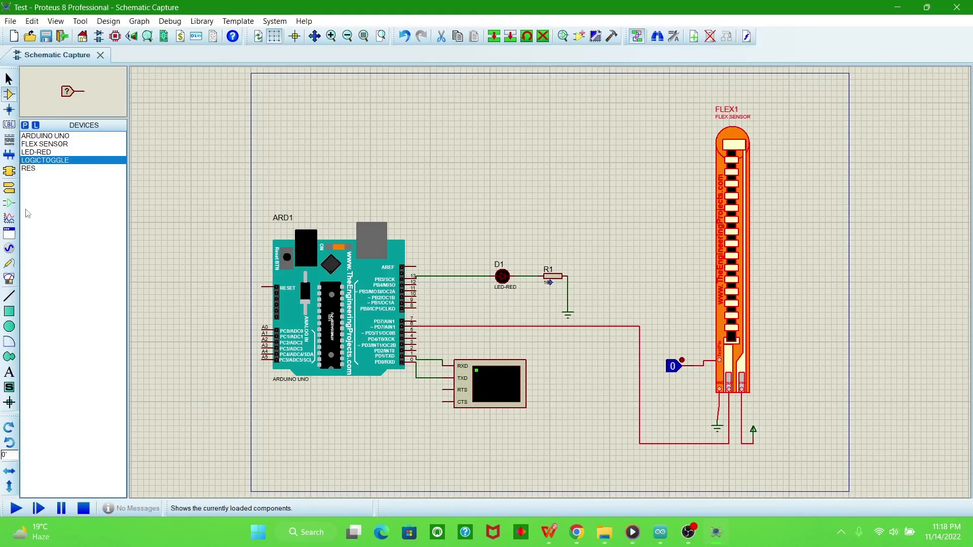
- Start the simulation and switch the logic toggle to 1 and back to 0
{"action": "left_click", "coordinate": [15, 508]}
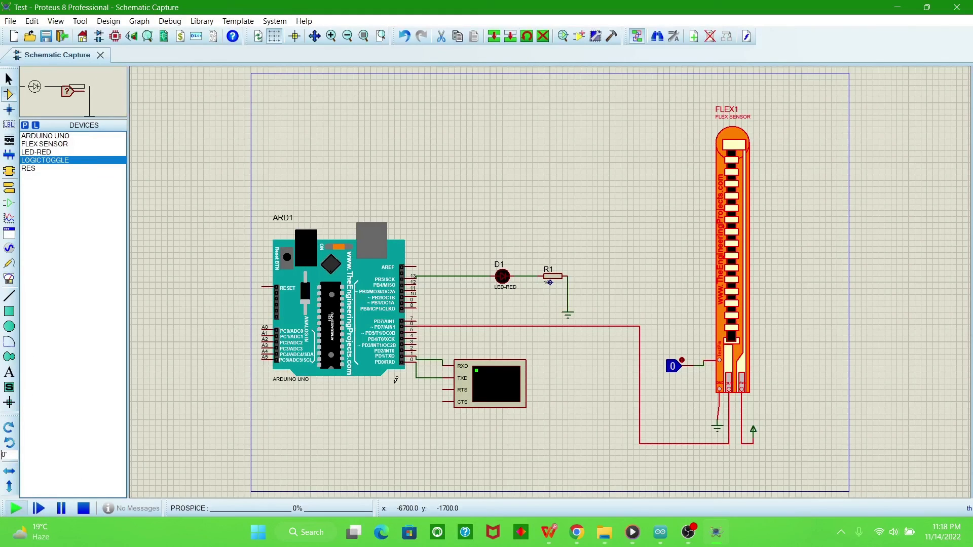
{"action": "left_click", "coordinate": [16, 508]}
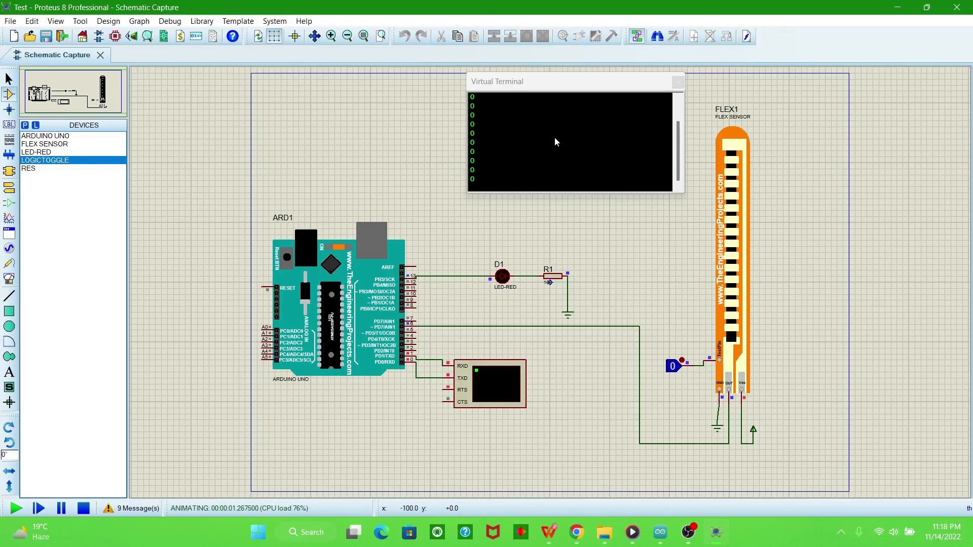
{"action": "mouse_move", "coordinate": [562, 169]}
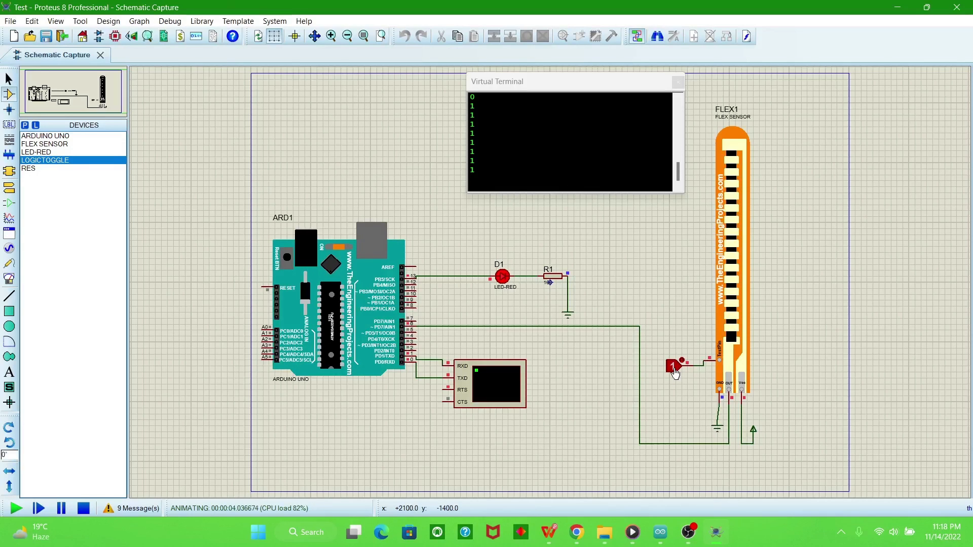
{"action": "left_click", "coordinate": [673, 365]}
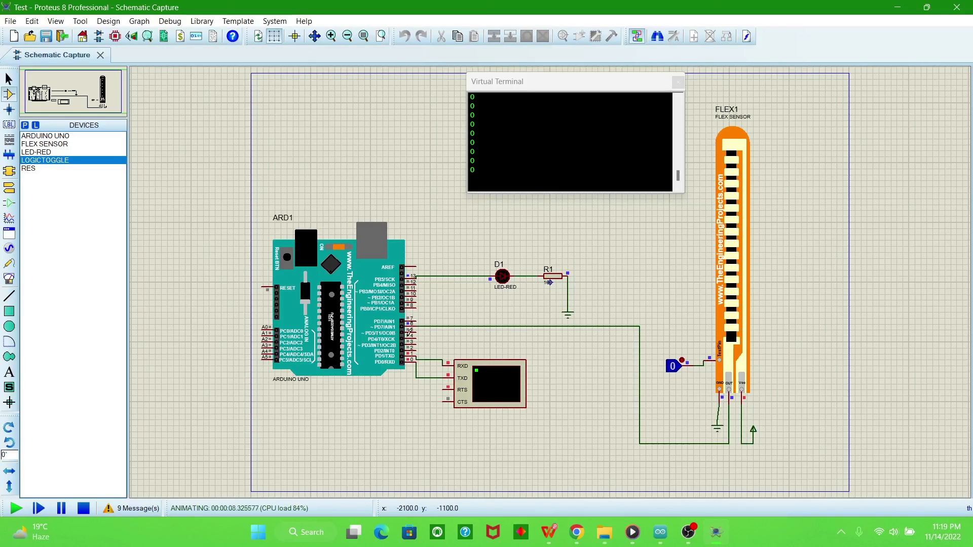
{"action": "mouse_move", "coordinate": [710, 298]}
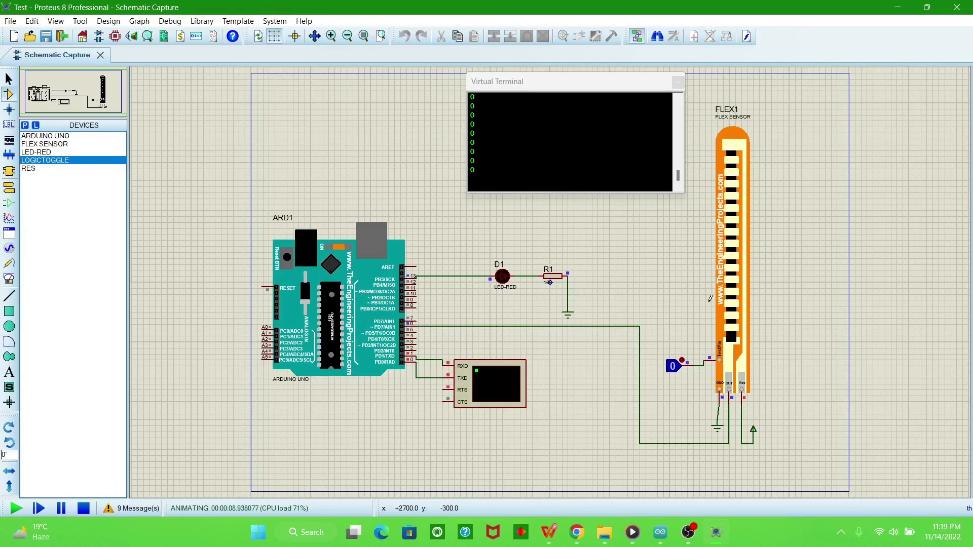